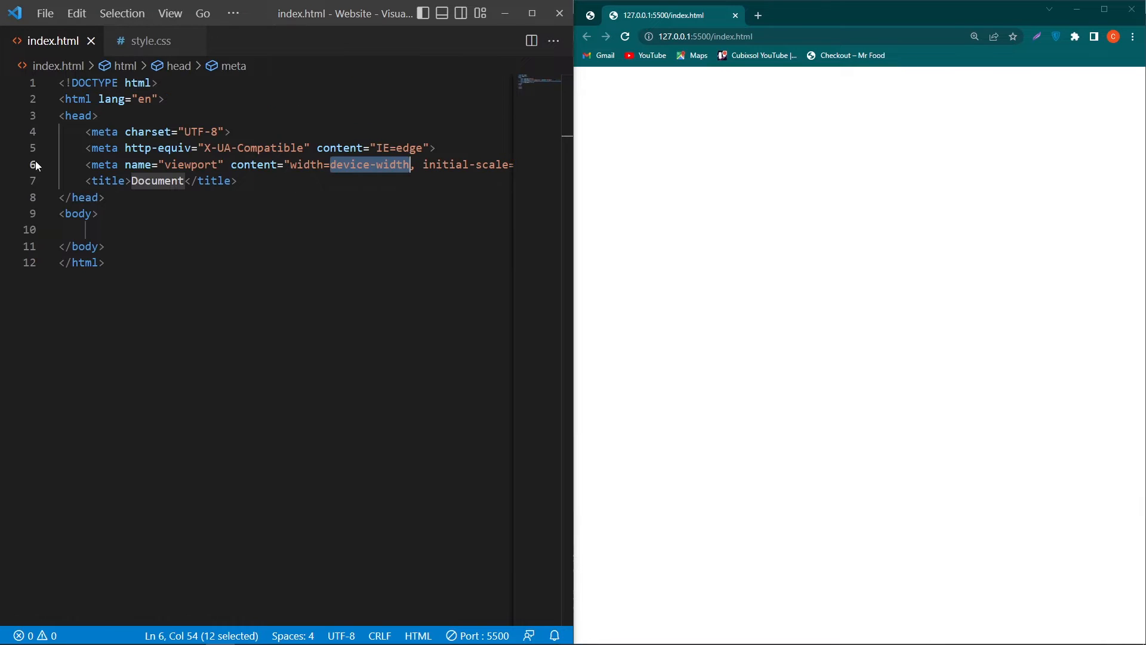
Step: Link style.css and add a container div with a 'Data Loading' paragraph
type("link")
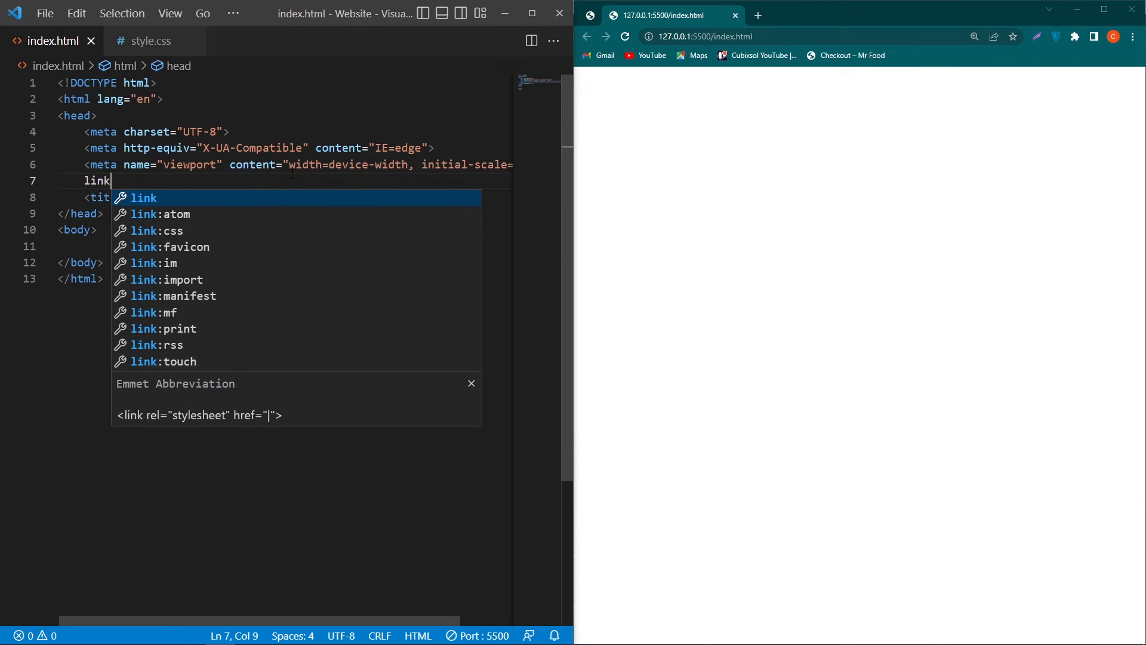
key("Tab")
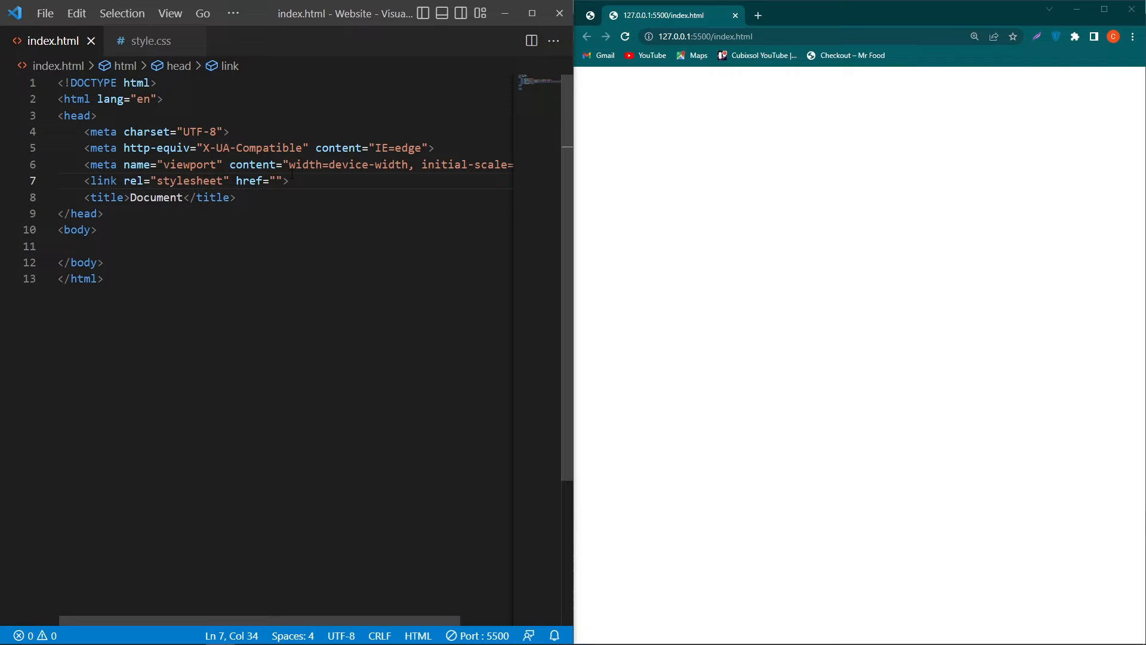
type("div.")
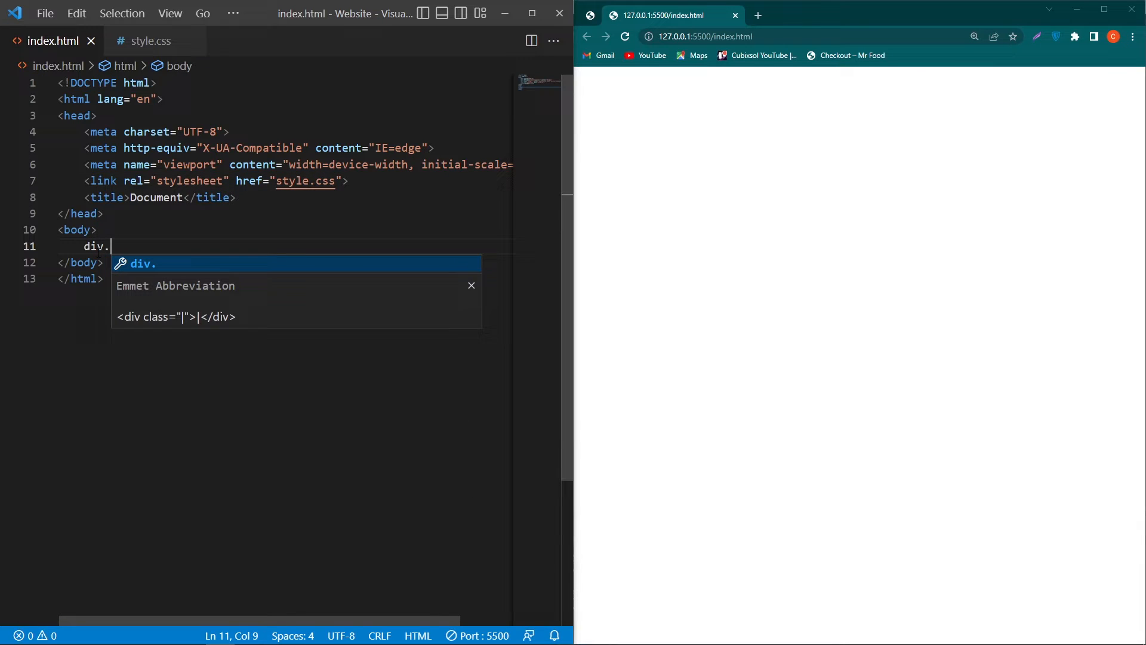
type("container\">")
type("p")
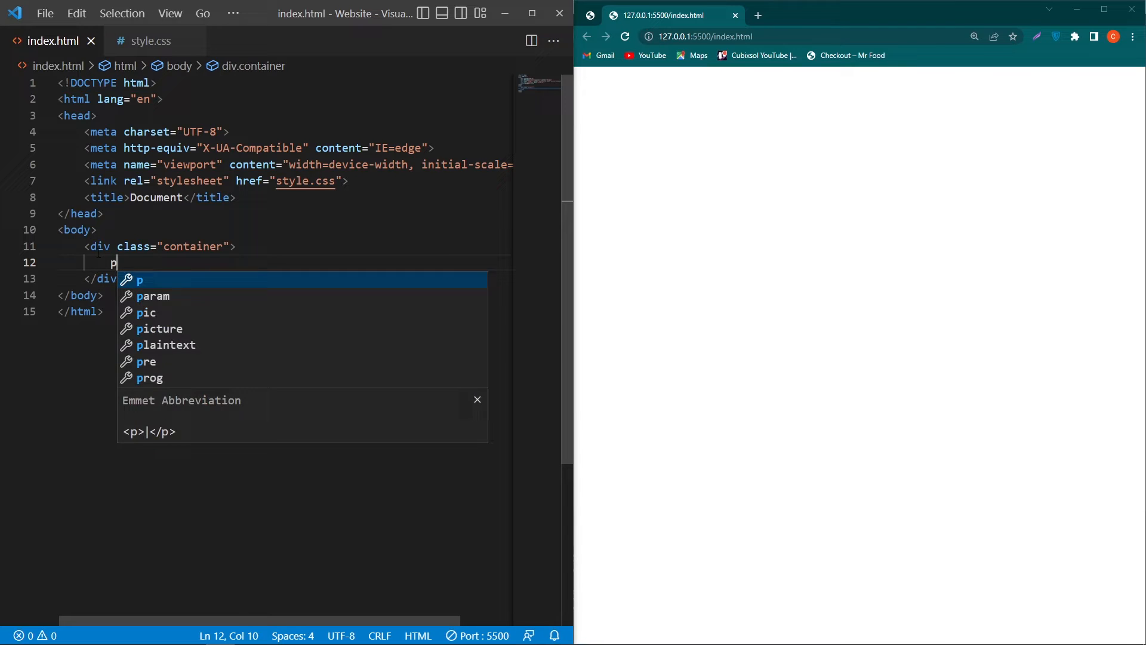
type("DA")
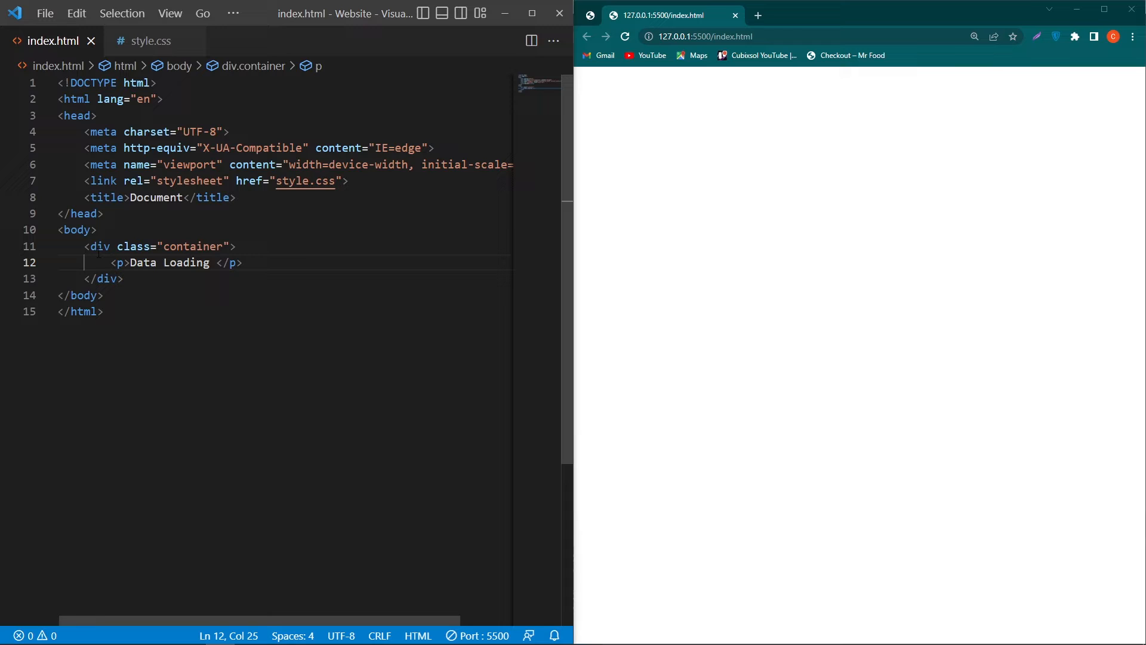
Step: Add an underline div containing an empty span beneath the paragraph
type("div.")
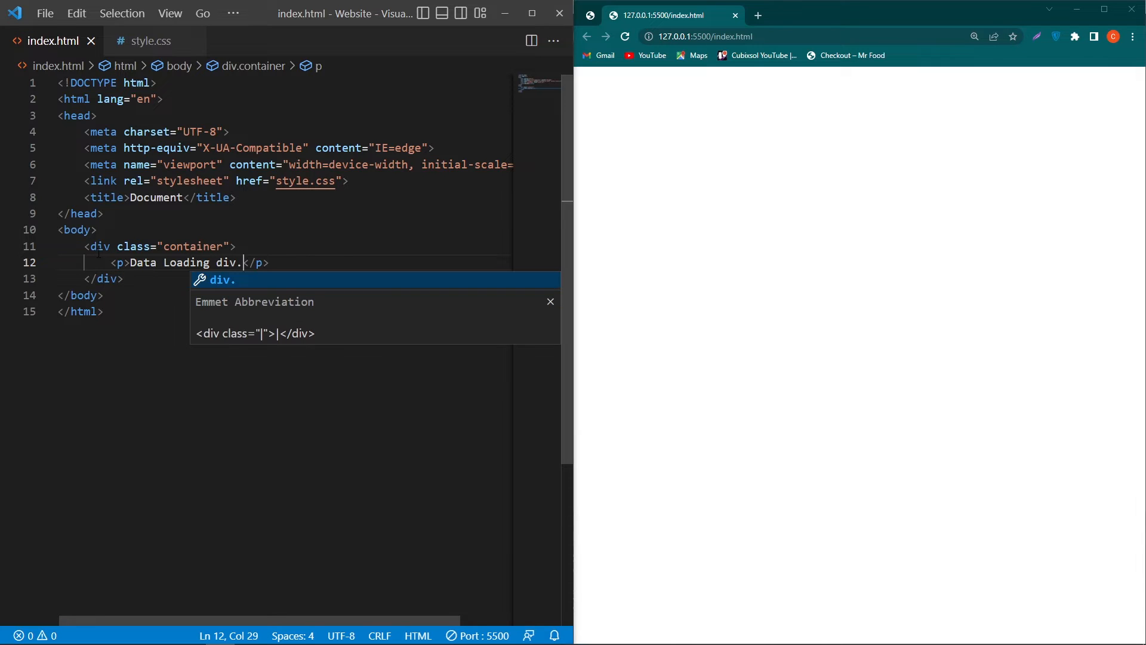
type("und")
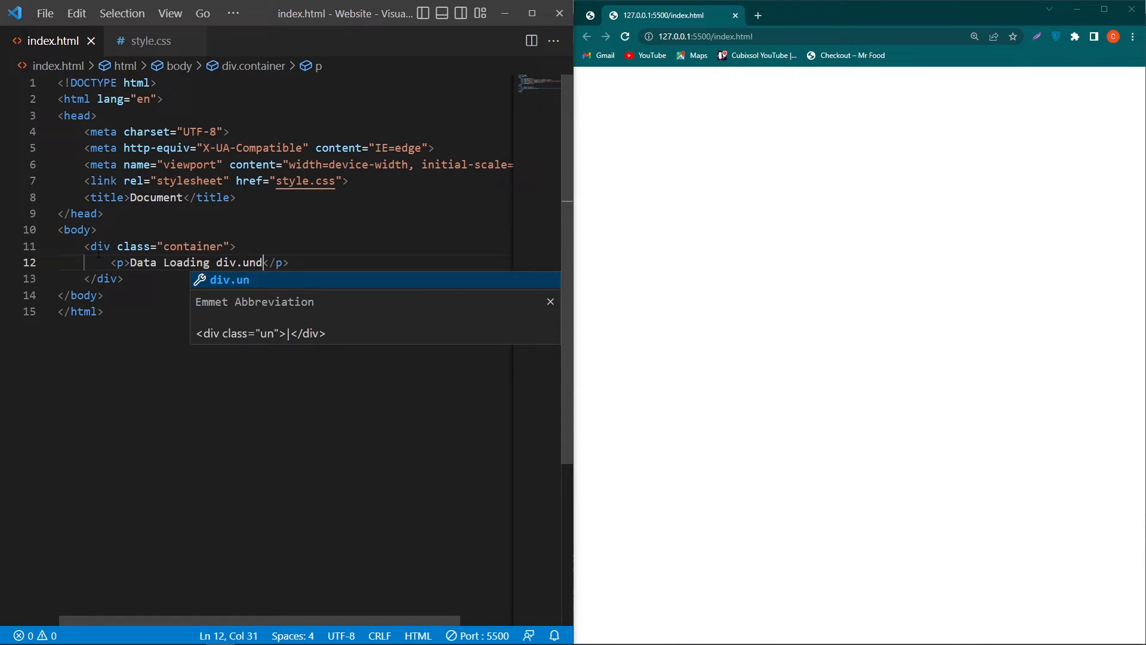
key("Tab")
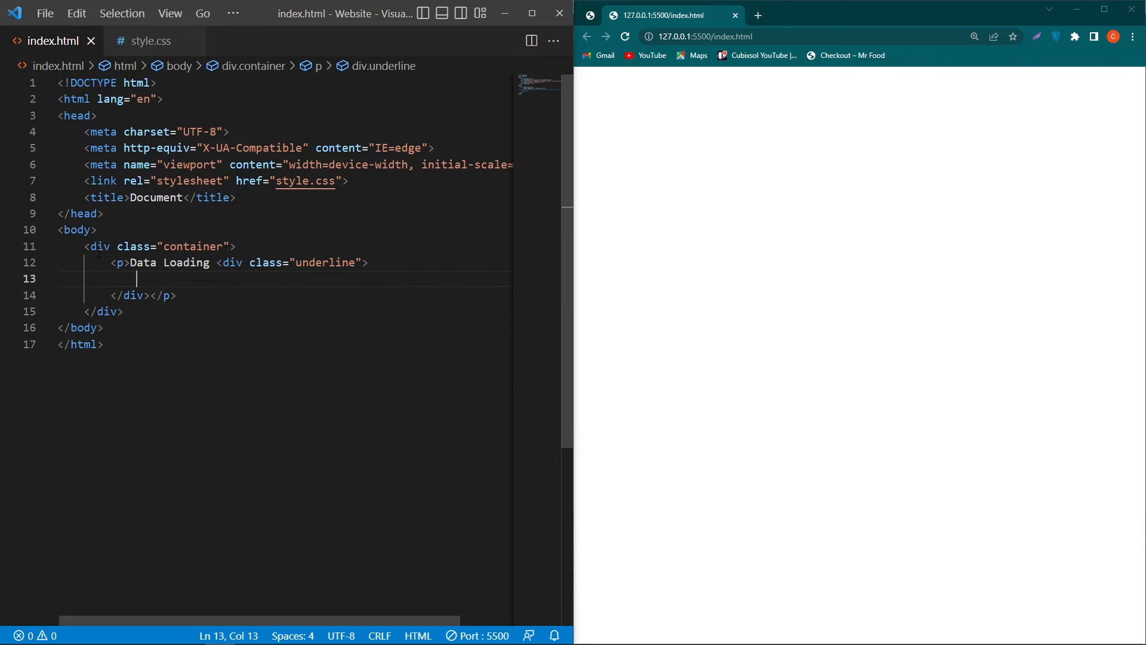
type("sp</div></p>")
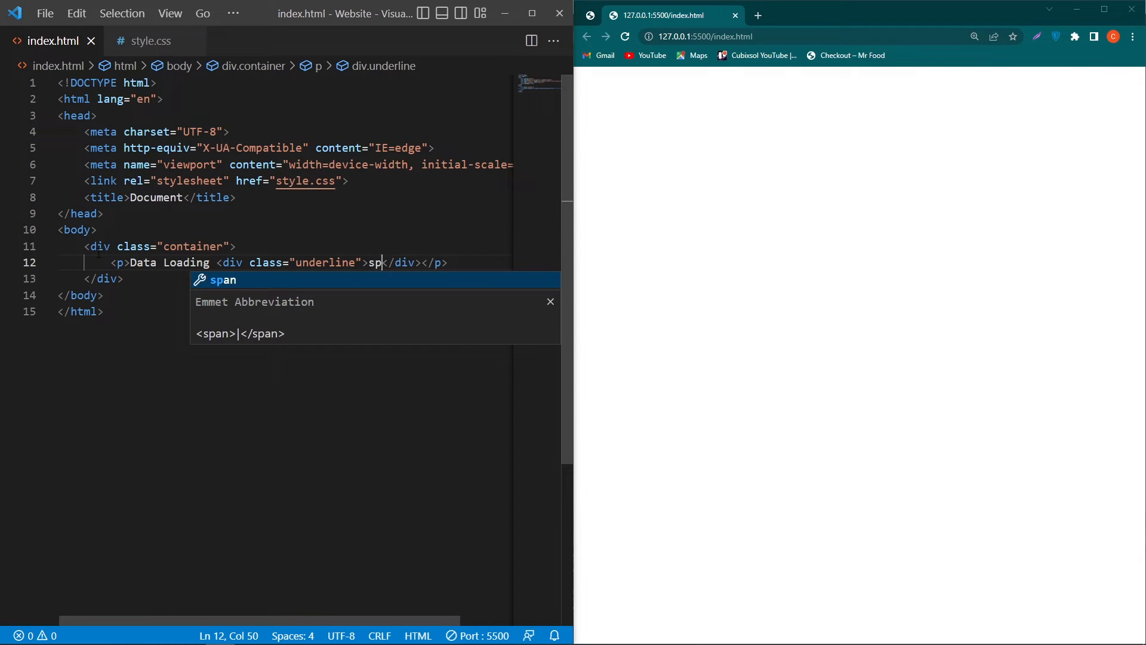
key("Tab")
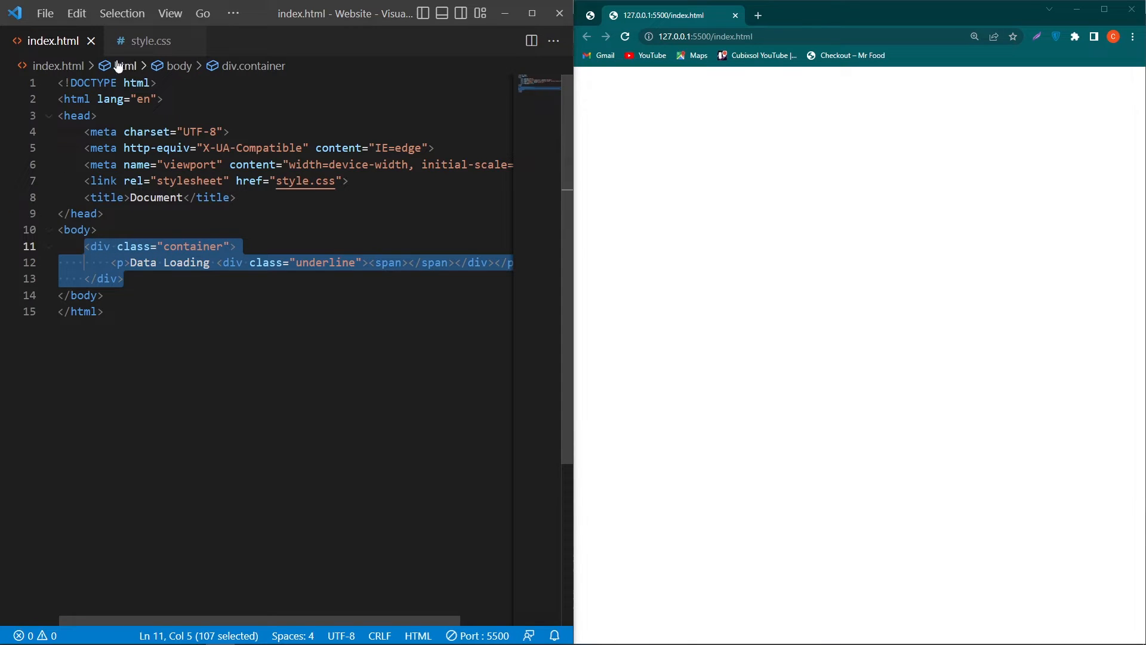
Step: In style.css, add a * rule: zero padding and margin, border-box, #111 background, white text
left_click(151, 41)
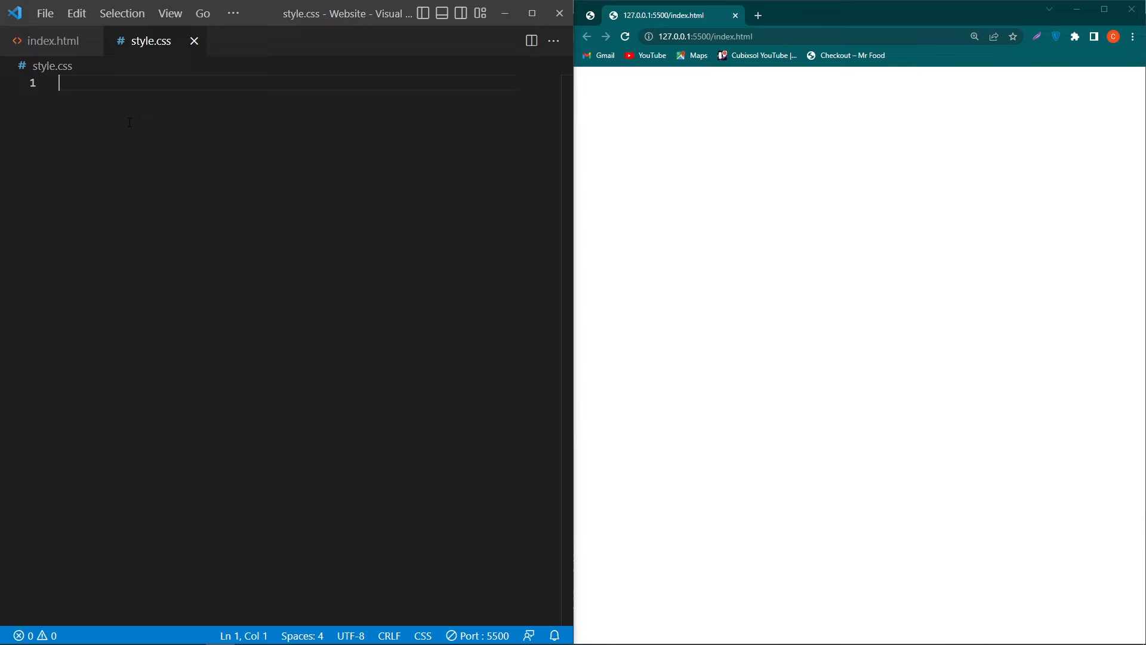
type("padding: 0;")
type("margin: 0;")
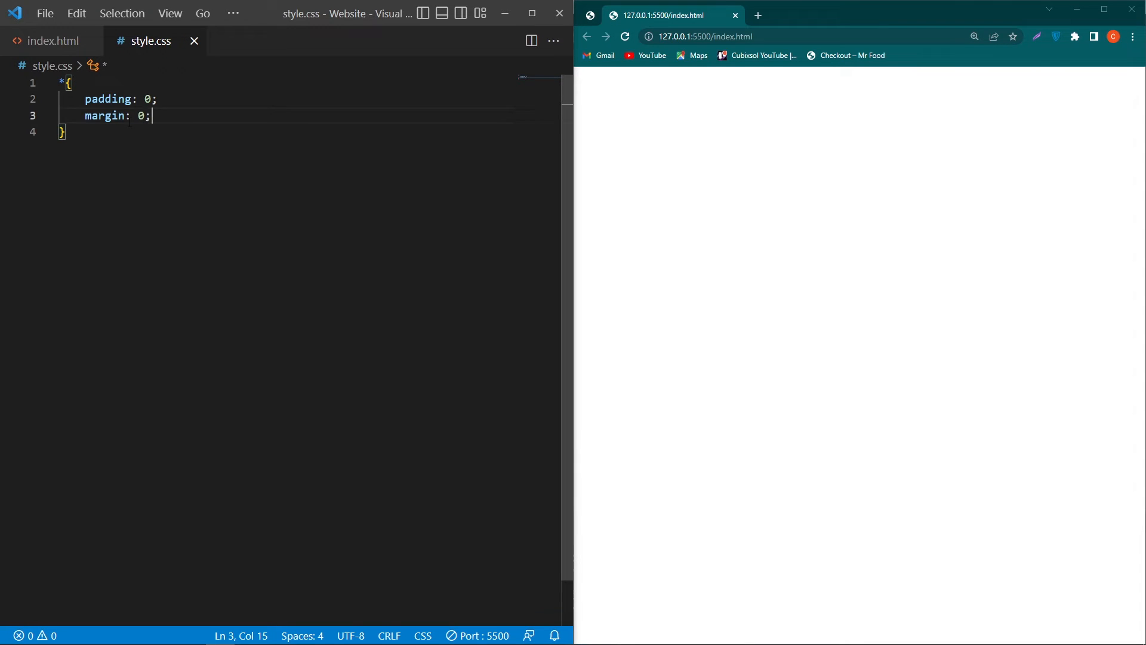
type("box-sizing: border-box;")
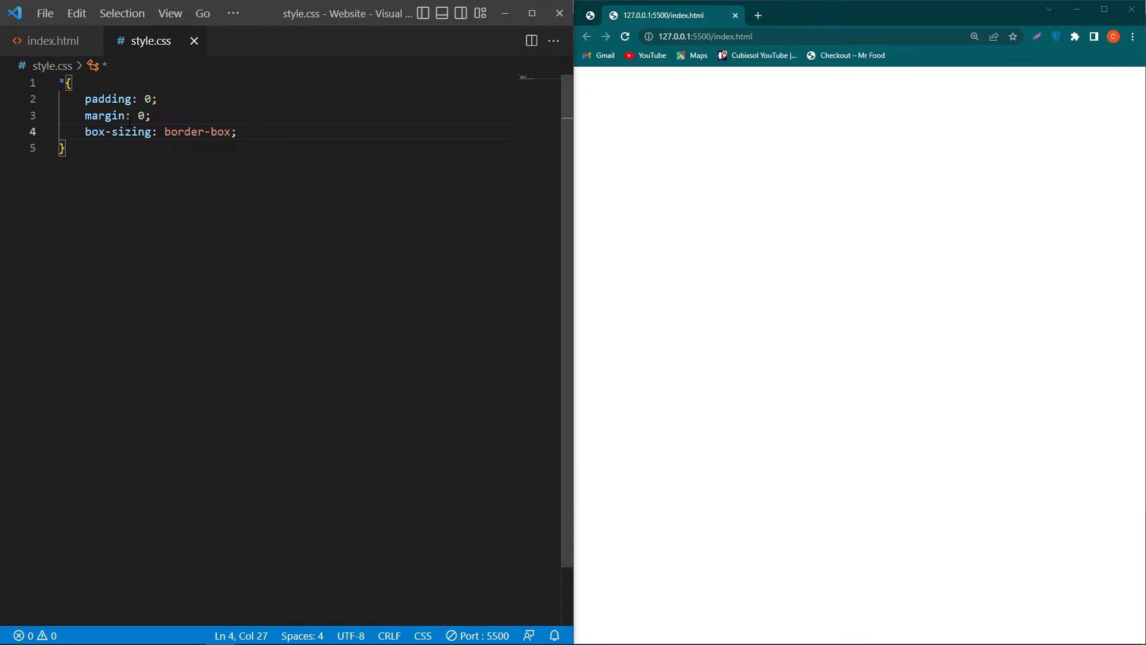
type("background-color: ;")
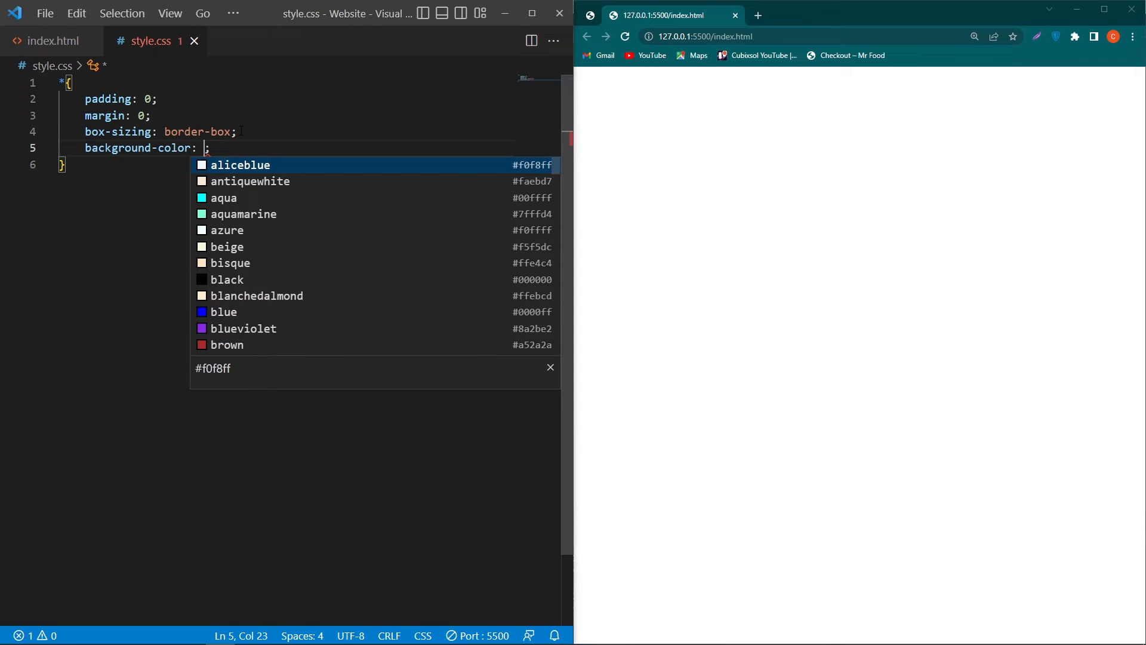
type("#111;")
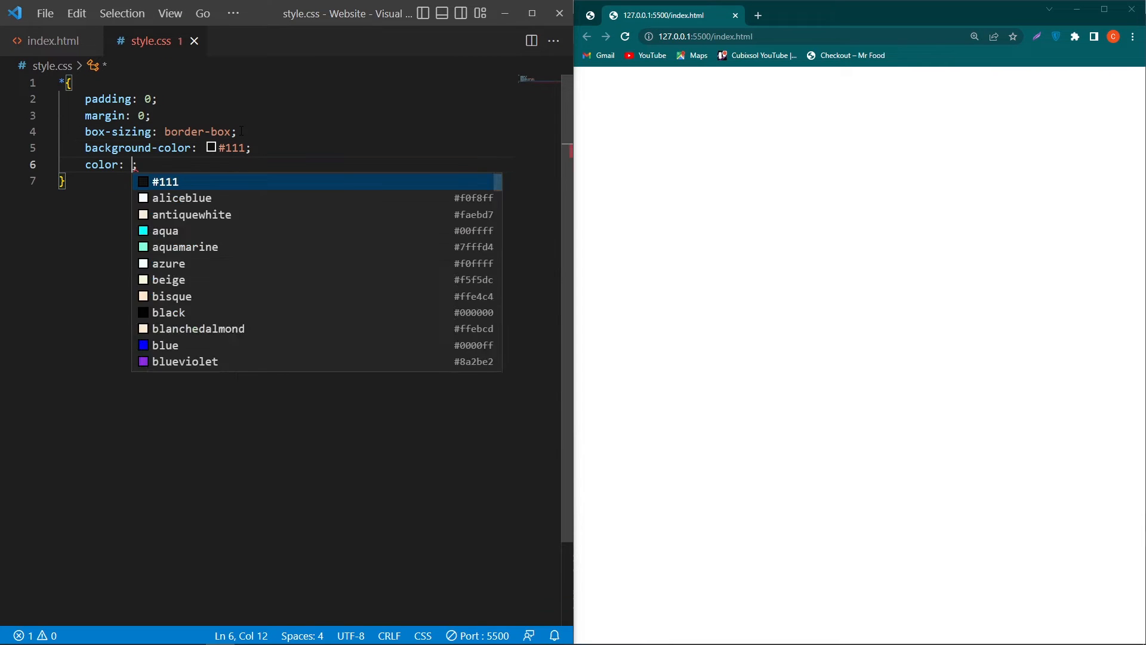
type("white")
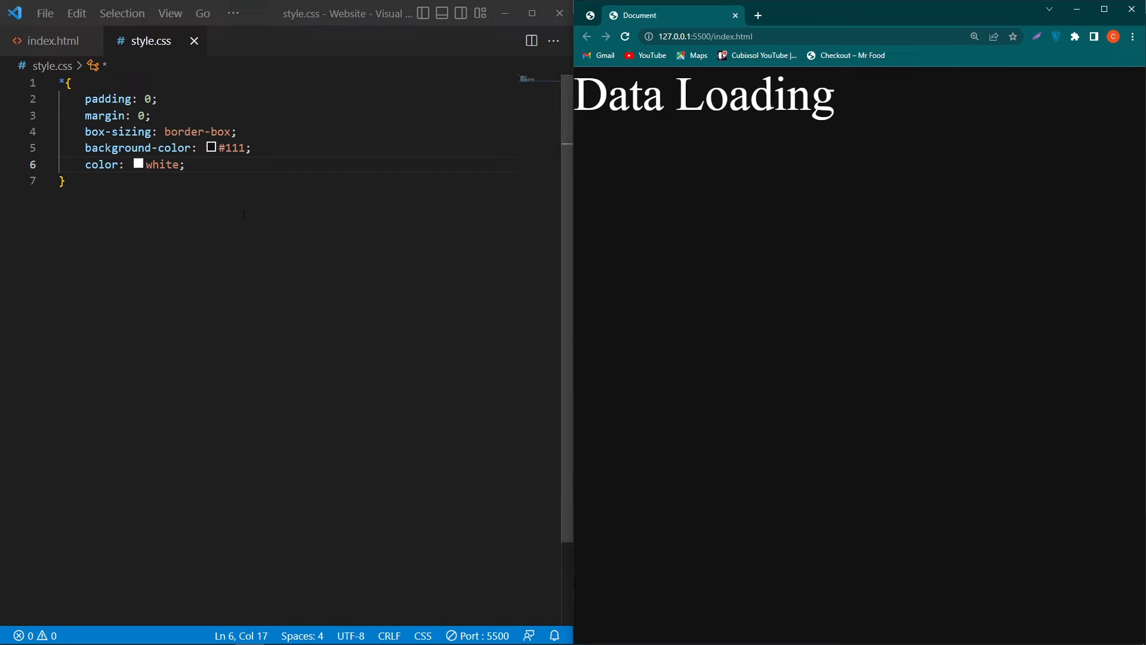
Step: Add a body rule with flex display, centered justify and align, and min-height 100vh
left_click(51, 40)
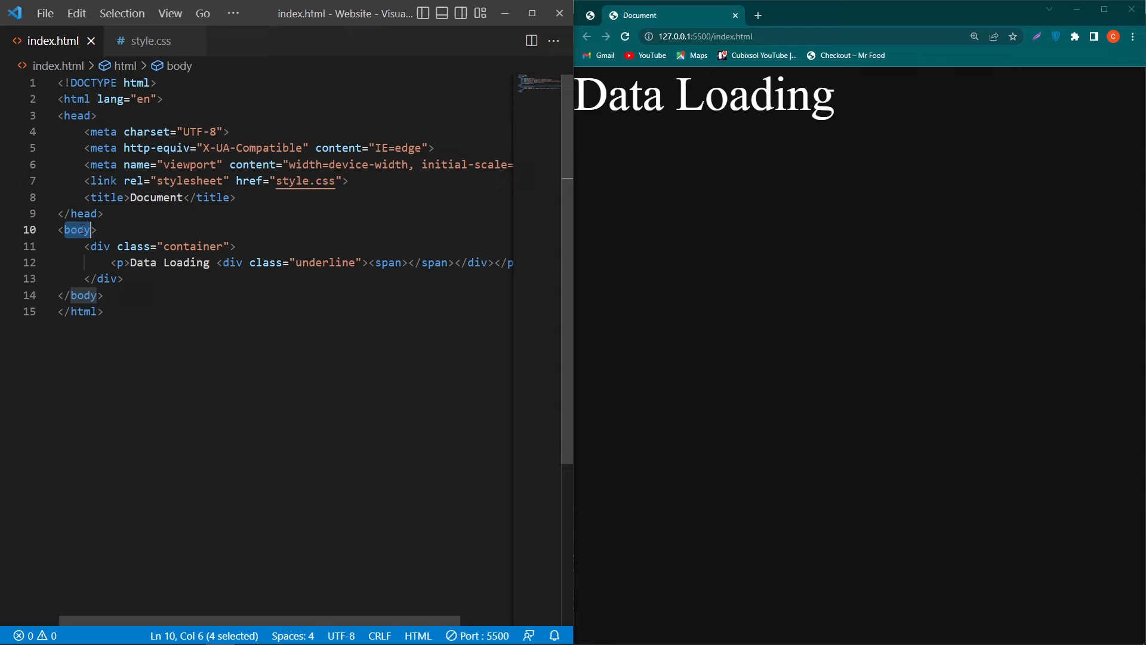
left_click(150, 40)
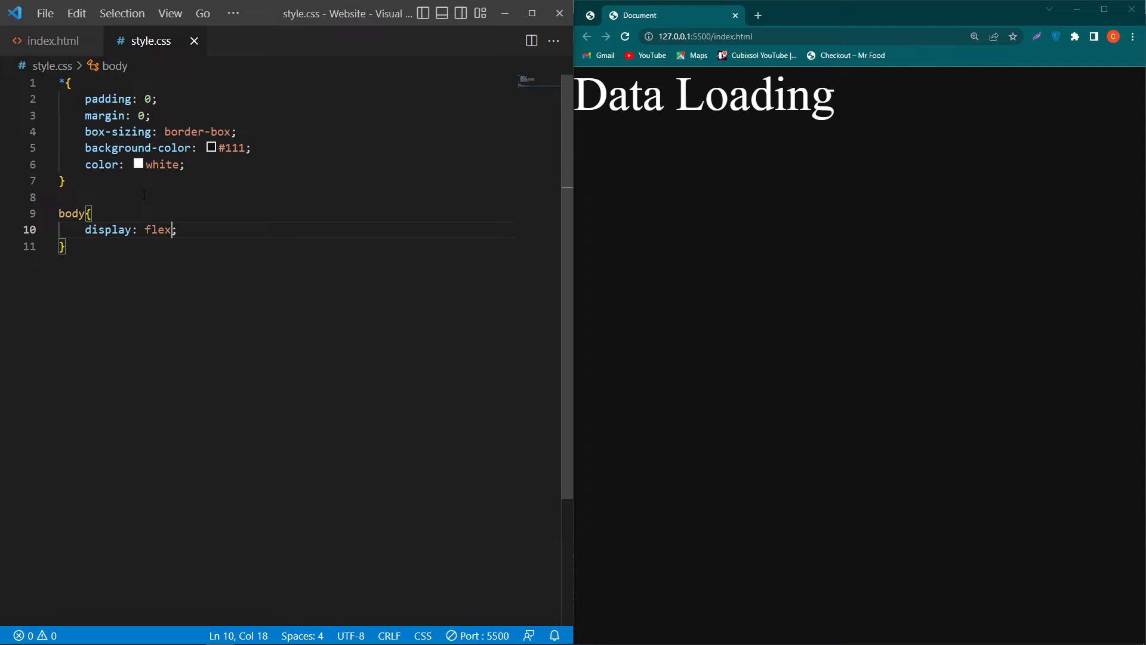
type("justify-content: center;")
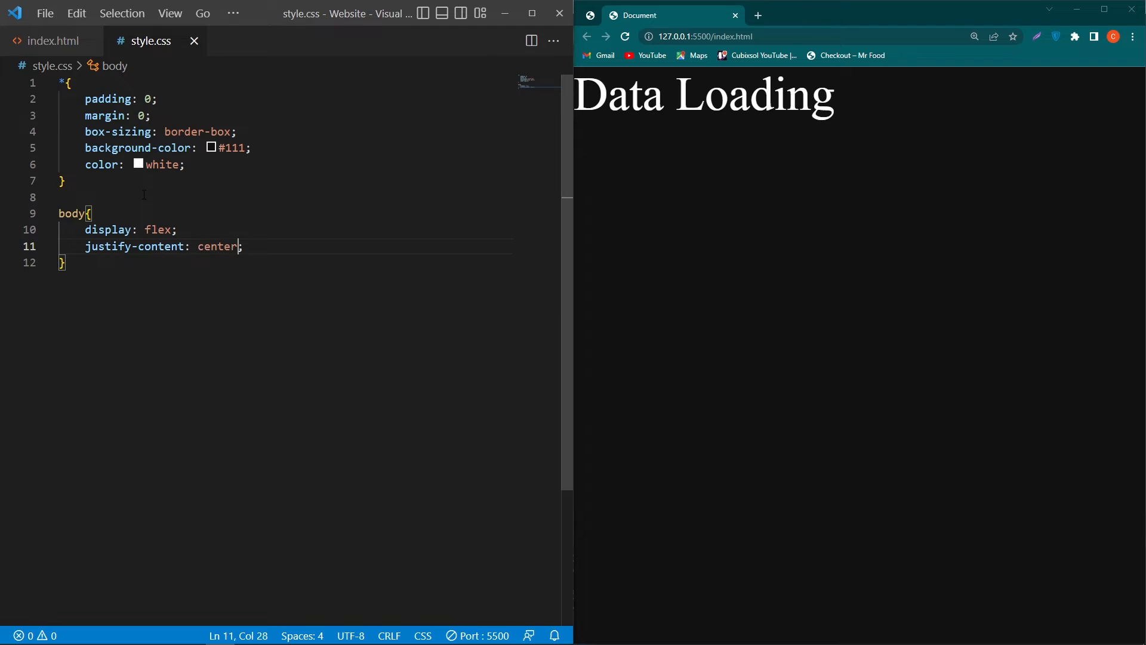
type("align-items: center;")
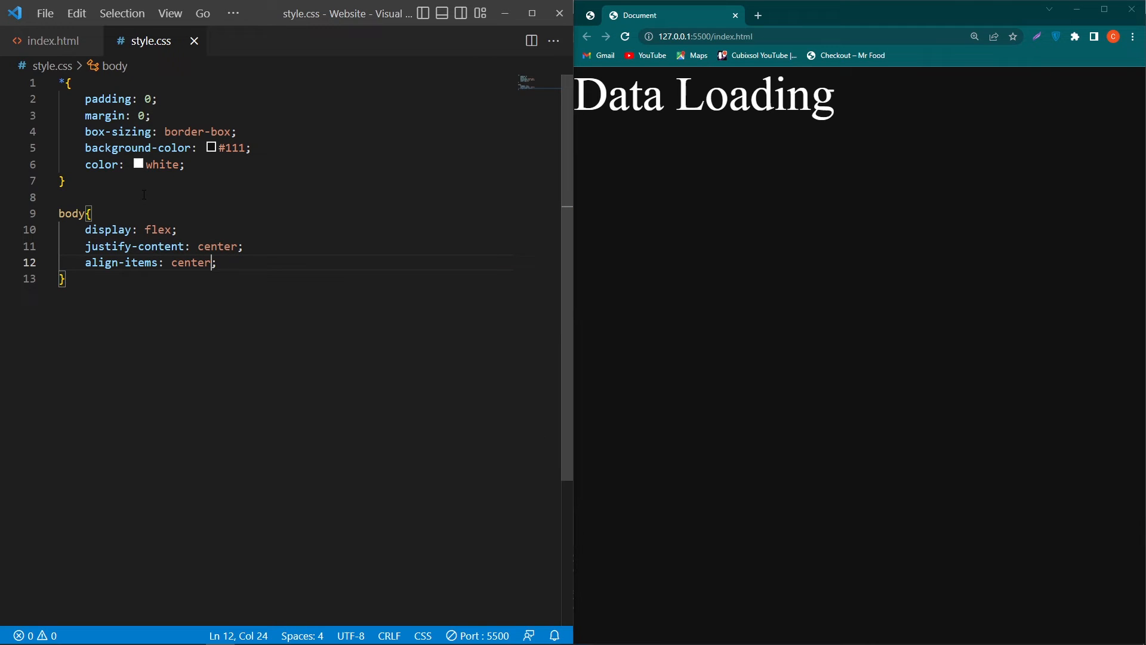
type("min-height: 100;")
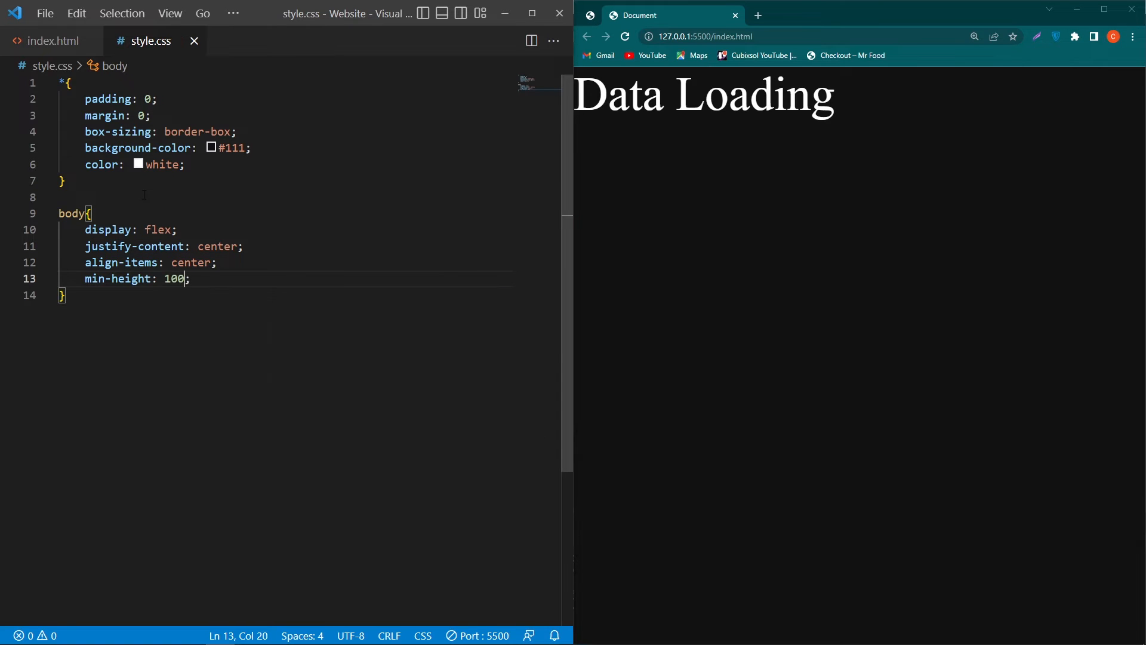
type("vh")
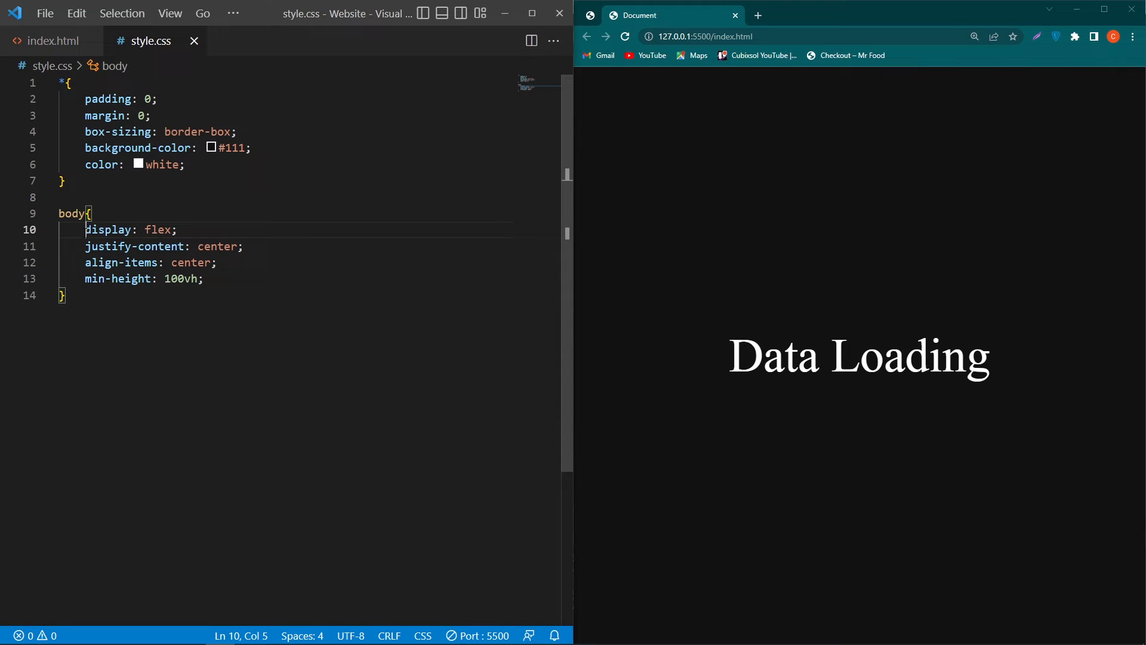
left_click_drag(86, 229, 203, 279)
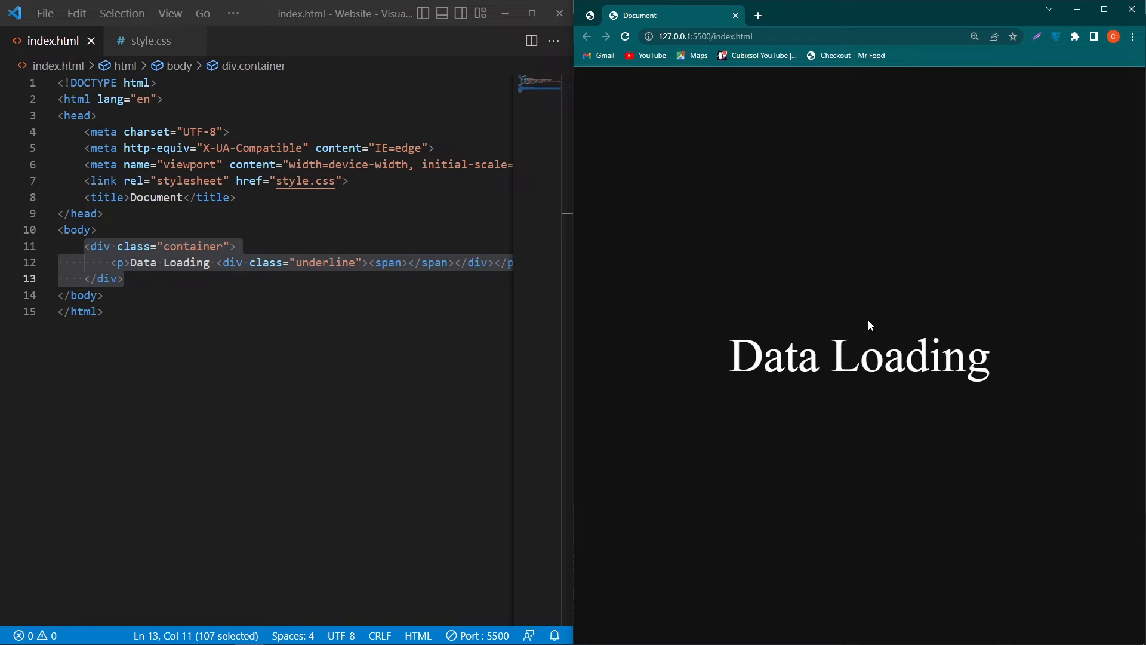
Step: Add a .underline rule: 100px by 3px, rgb(227,227,227), 3px top margin and radius, relative
left_click(152, 41)
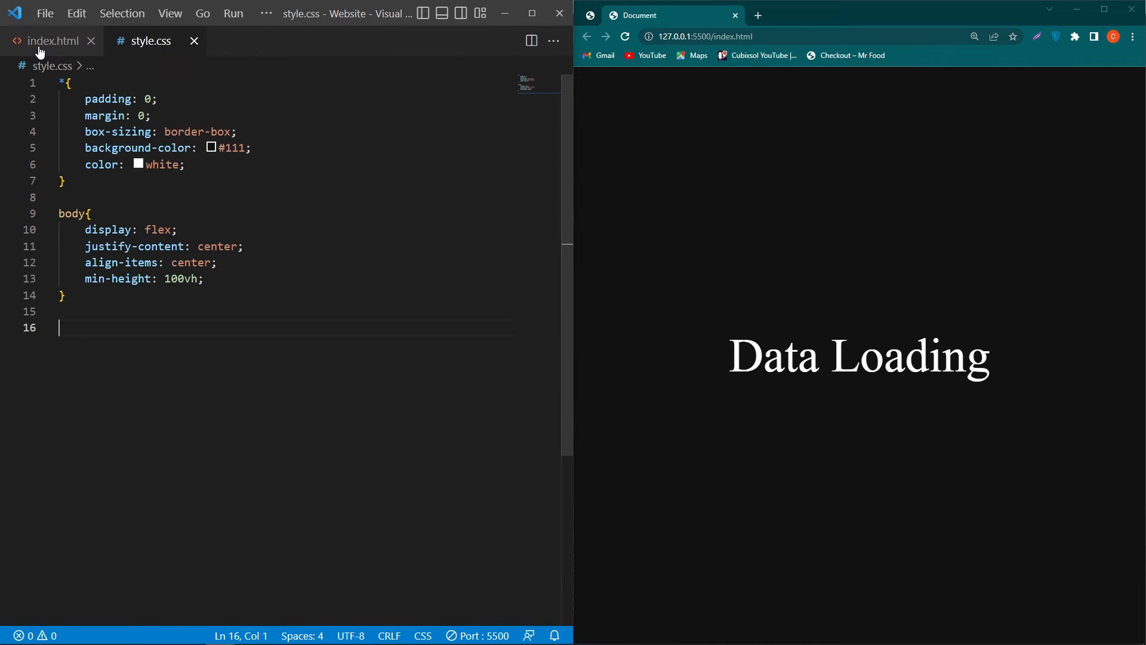
left_click(50, 40)
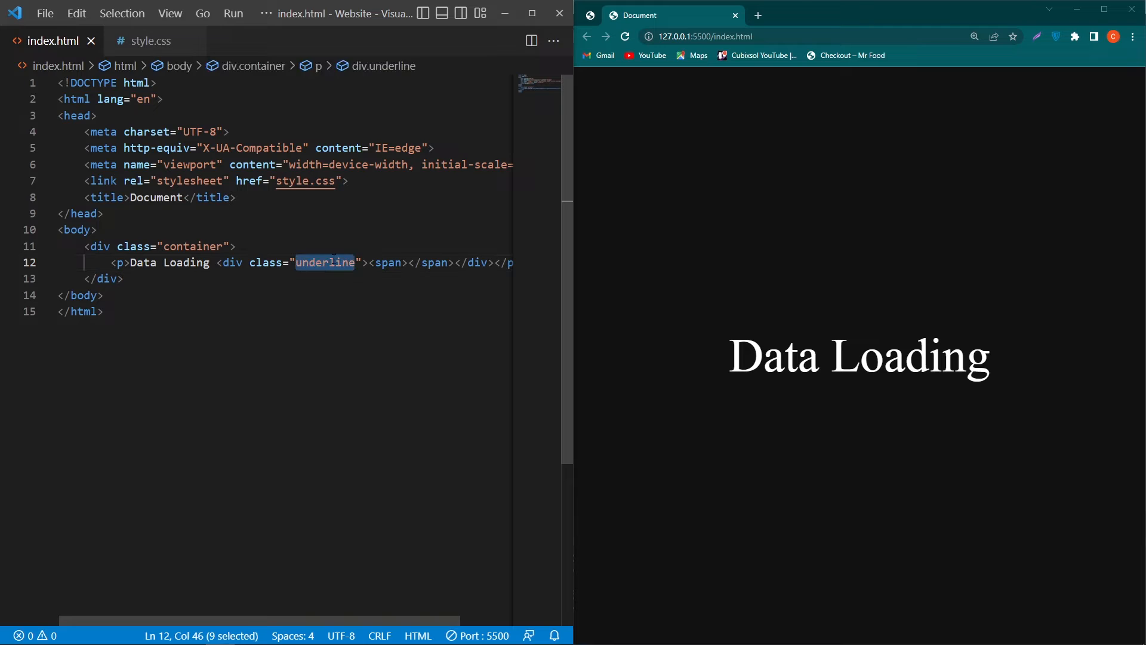
left_click(149, 40)
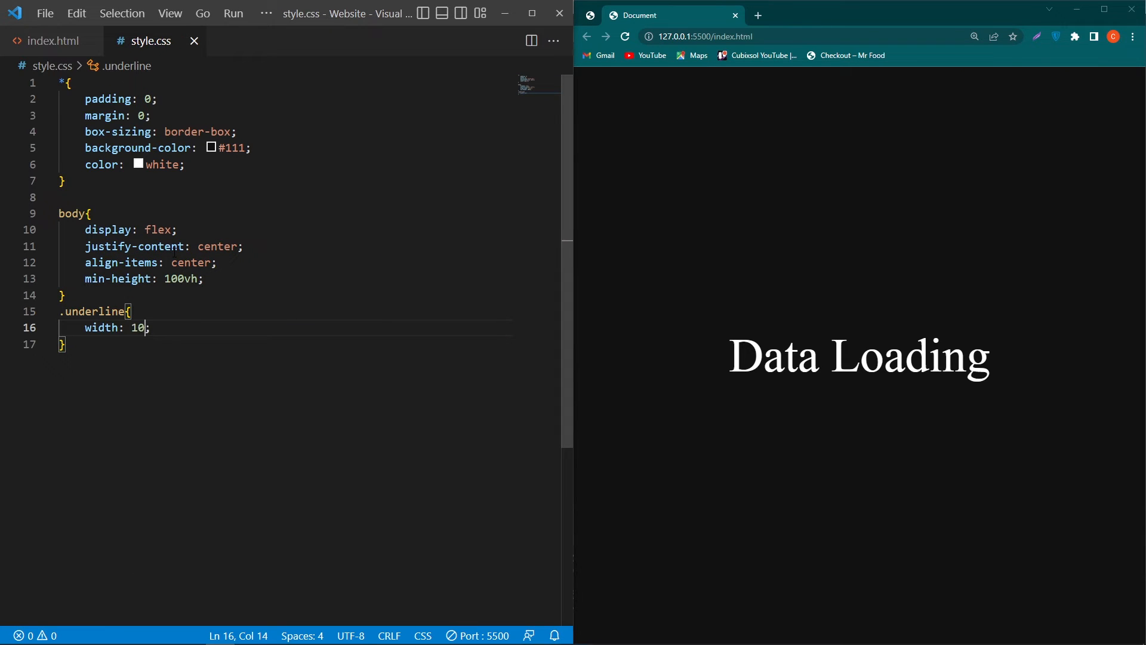
type("0px;")
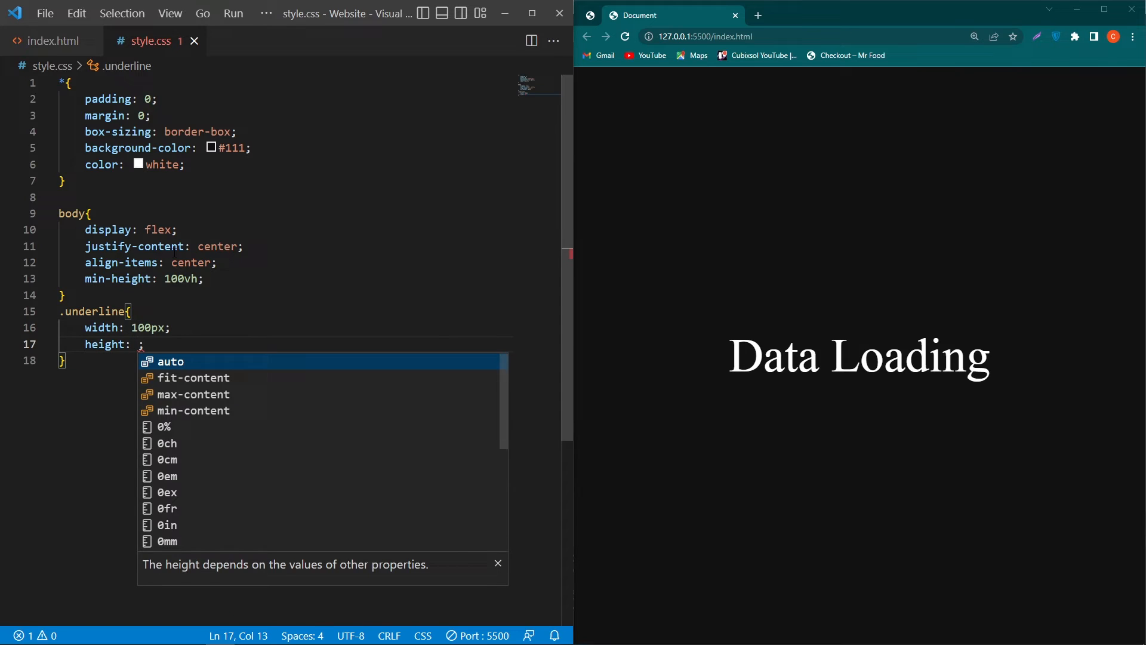
type("3px;")
type("position: relative;")
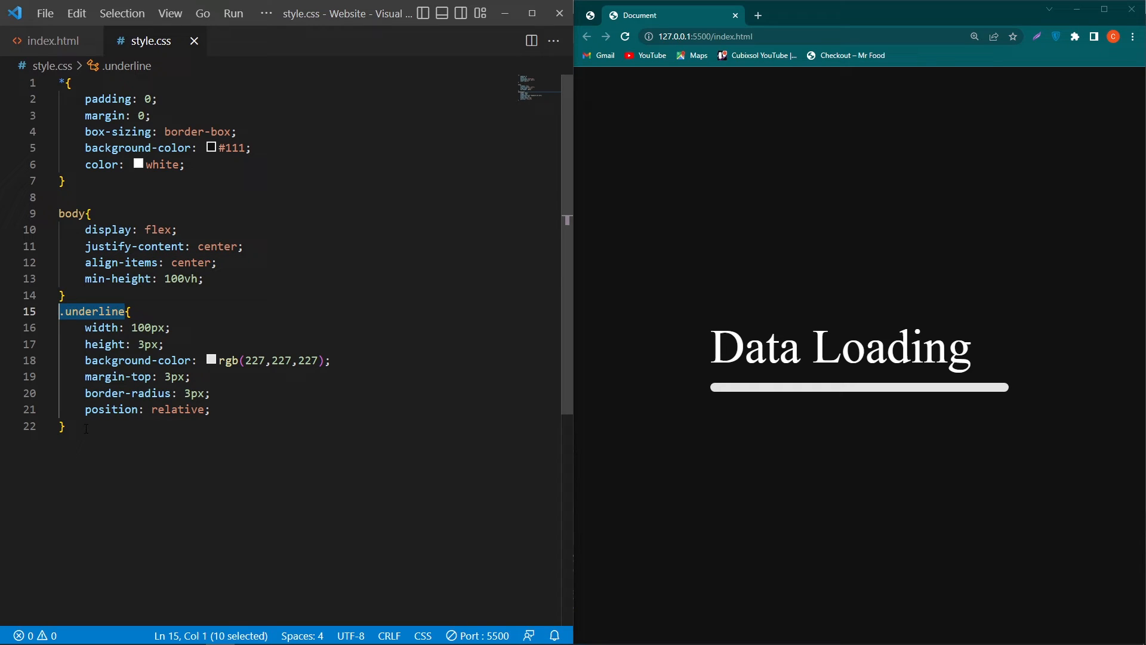
type(".underline")
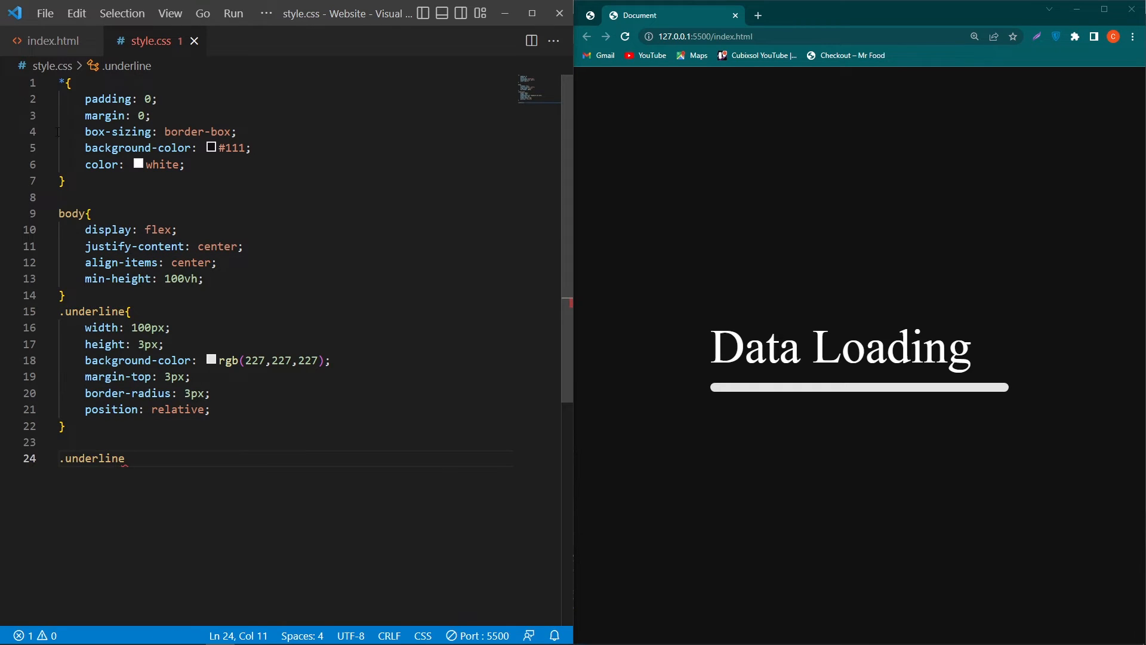
left_click(52, 40)
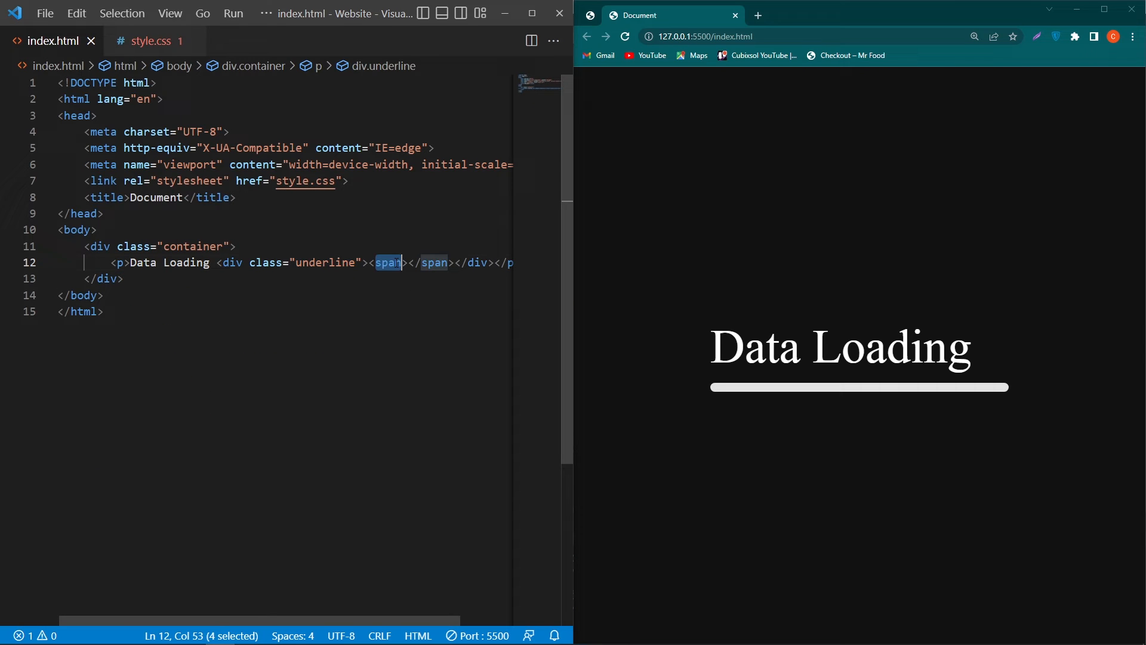
Step: Add a .underline span rule: 7px wide, rgb(33,33,33), absolute, 100% height, left 10px
left_click(152, 41)
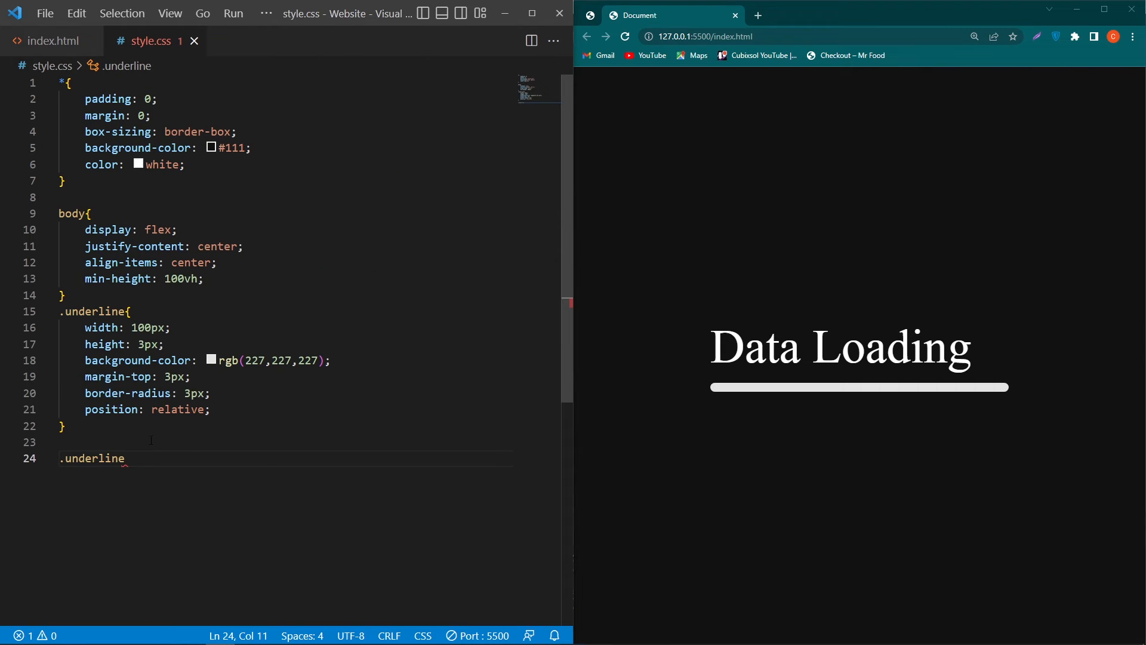
type("span{")
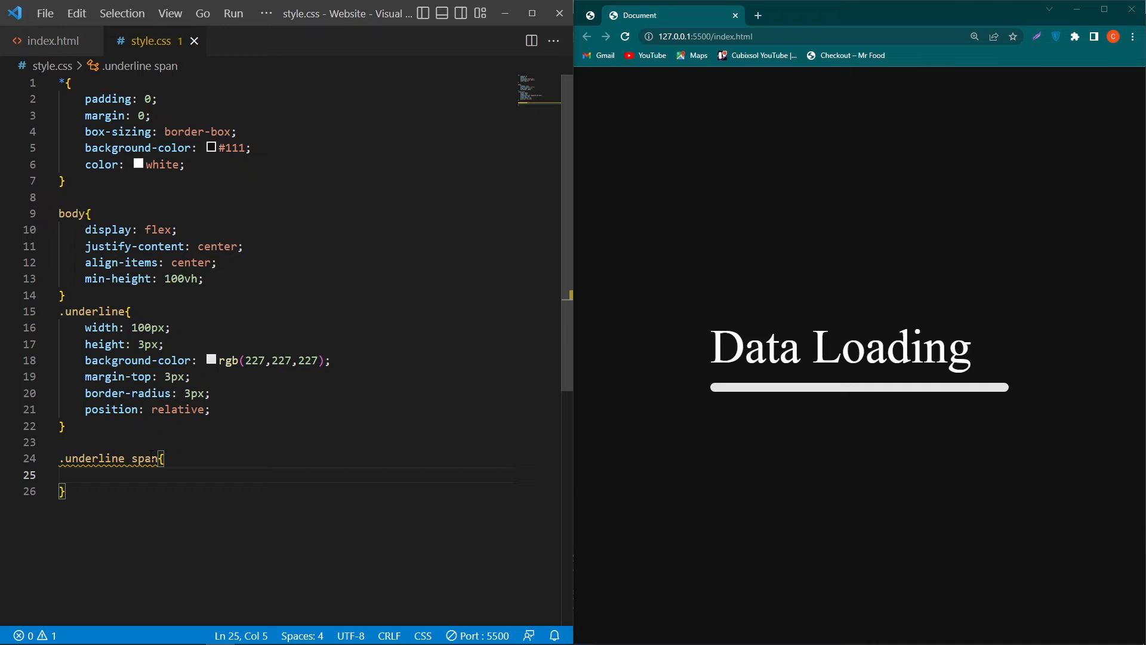
type("width: 7px;")
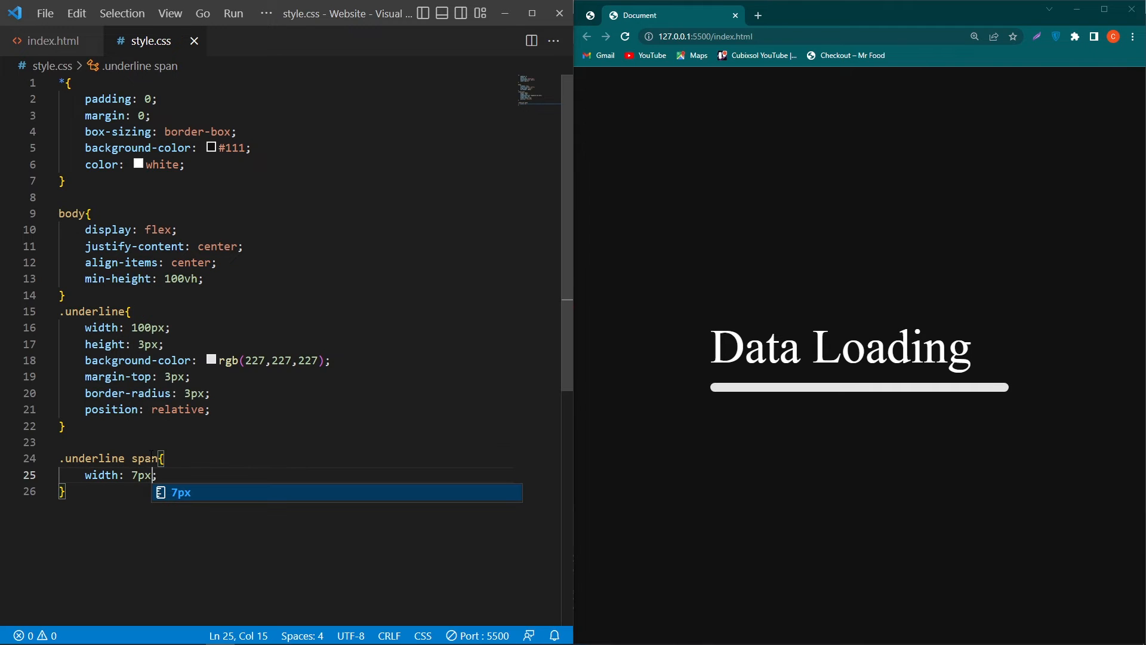
type("background-color: rgb(33,33,33);")
type("position: absolute;")
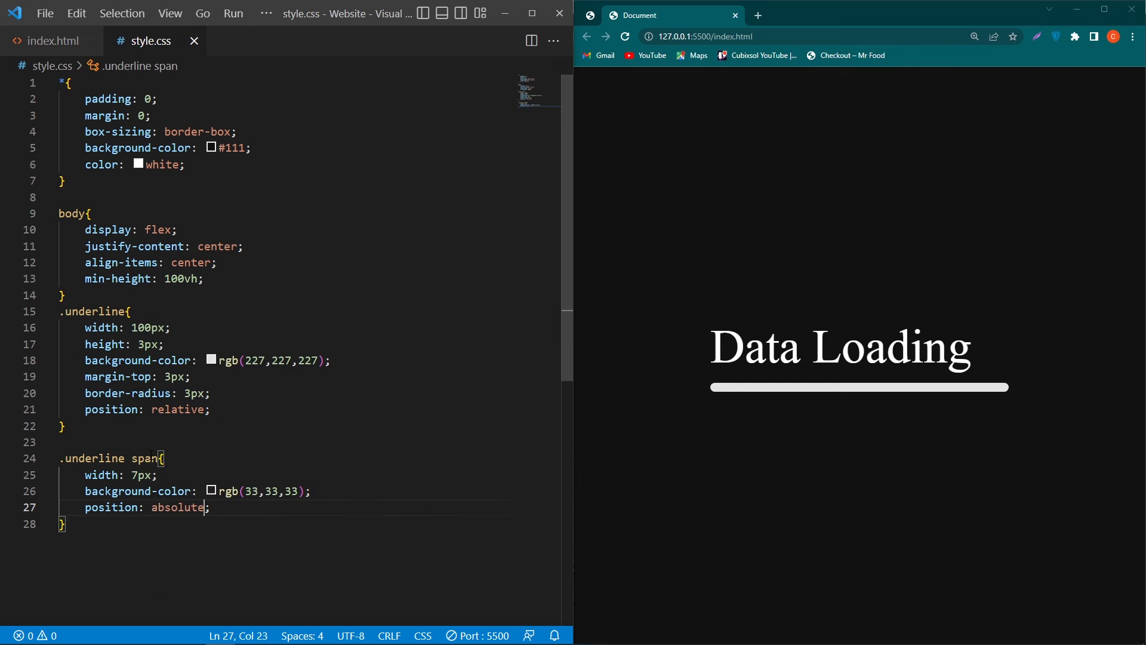
type("height: 100;")
type("left: 10px;")
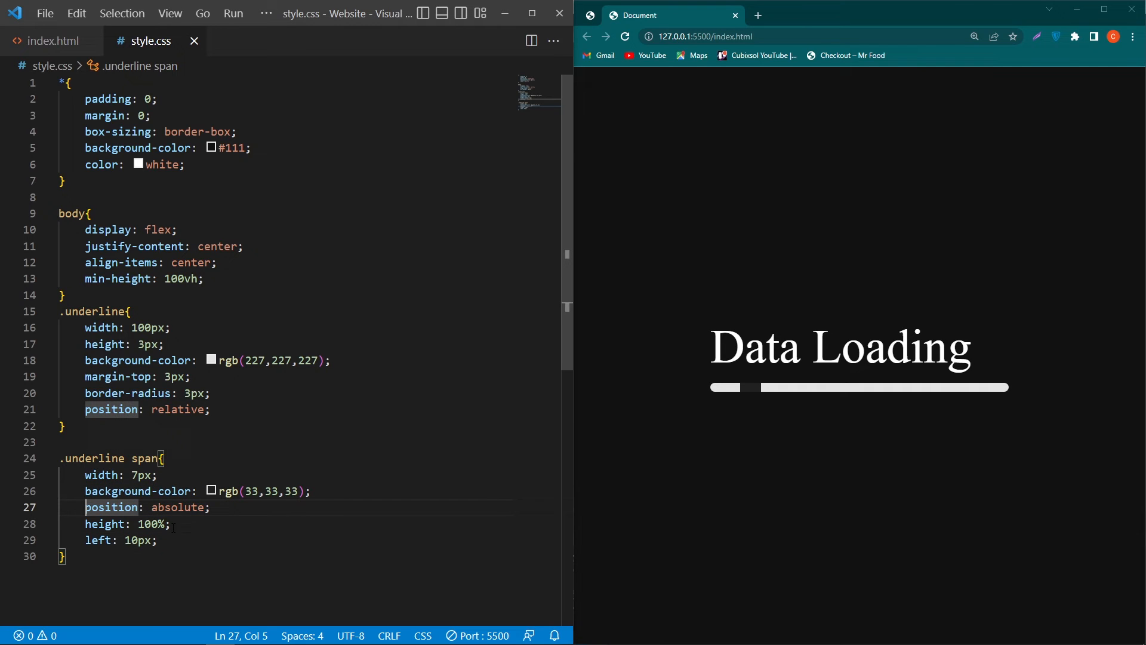
left_click(178, 408)
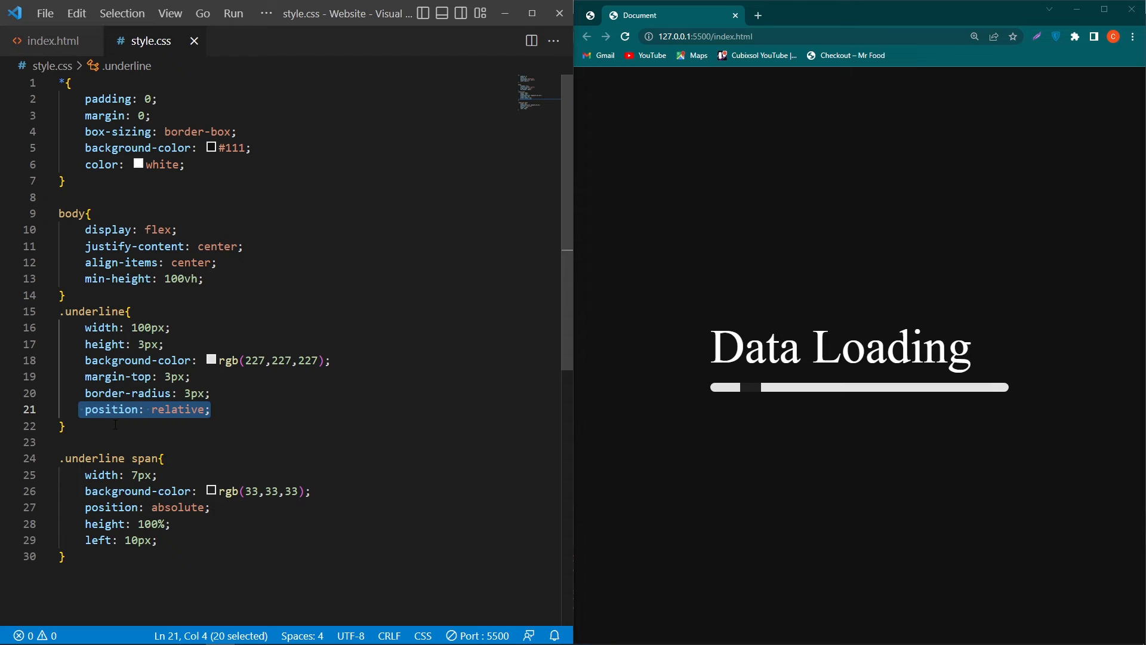
key("Ctrl+/")
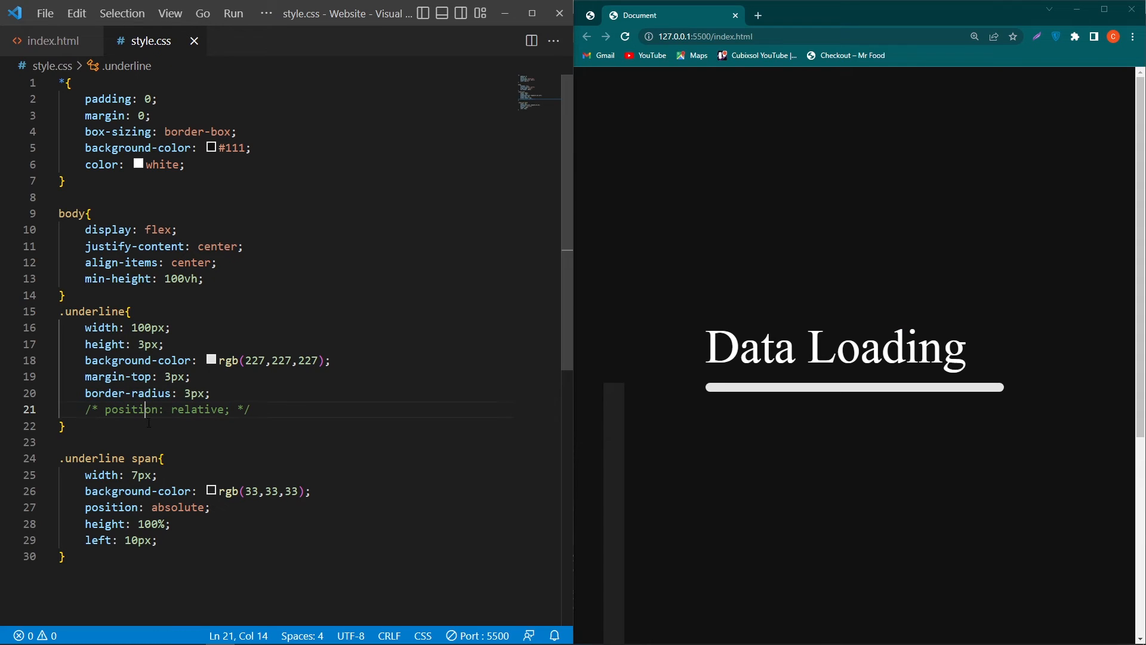
mouse_move(665, 396)
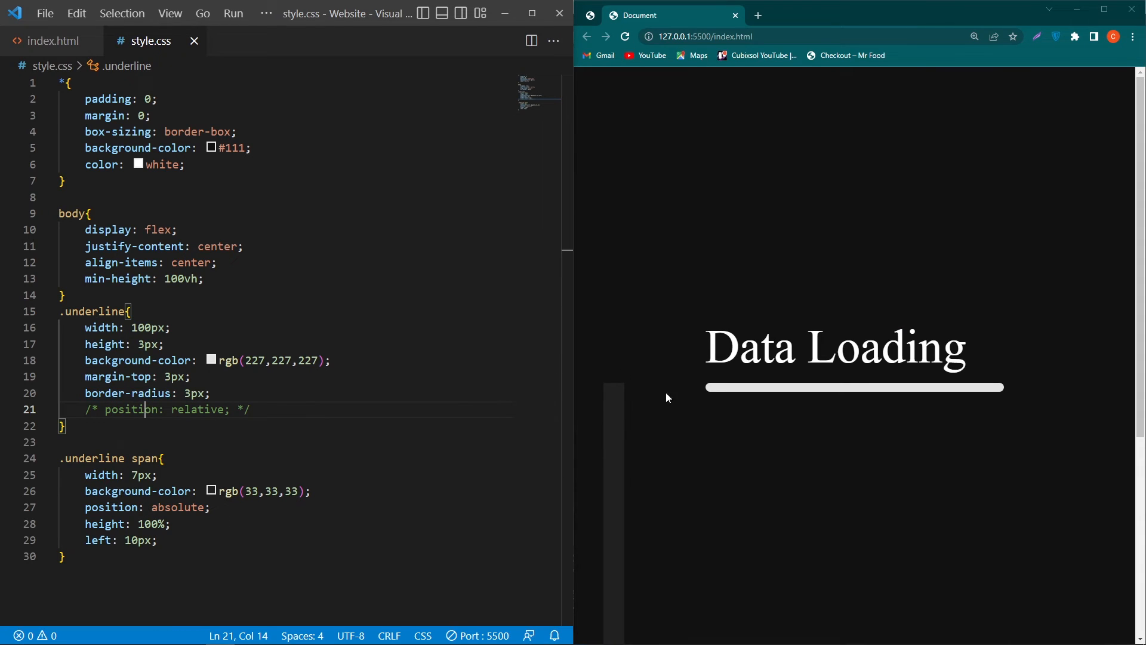
mouse_move(611, 443)
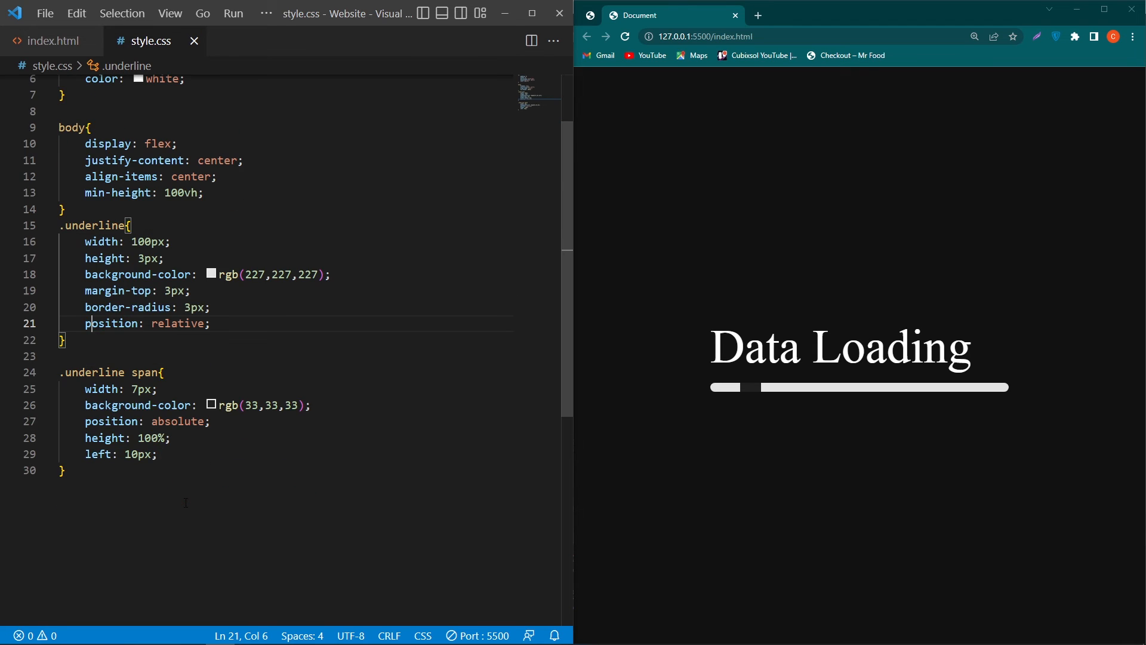
Step: Add border-radius: 3px to the .underline span rule
type("bo")
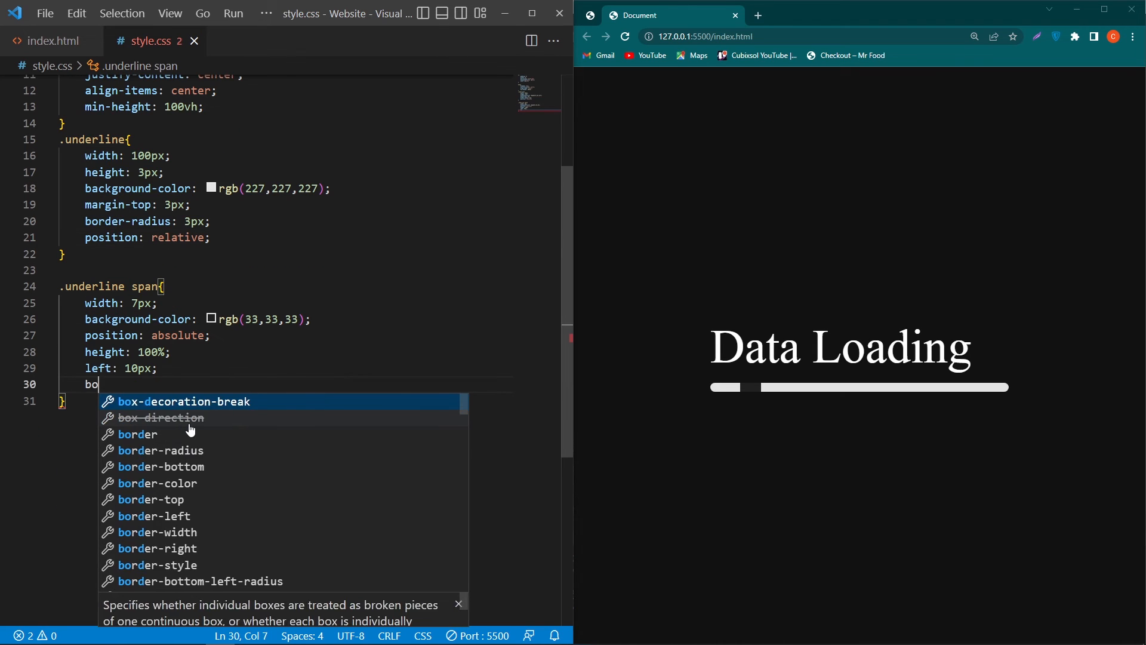
type("border-radius: 3px;")
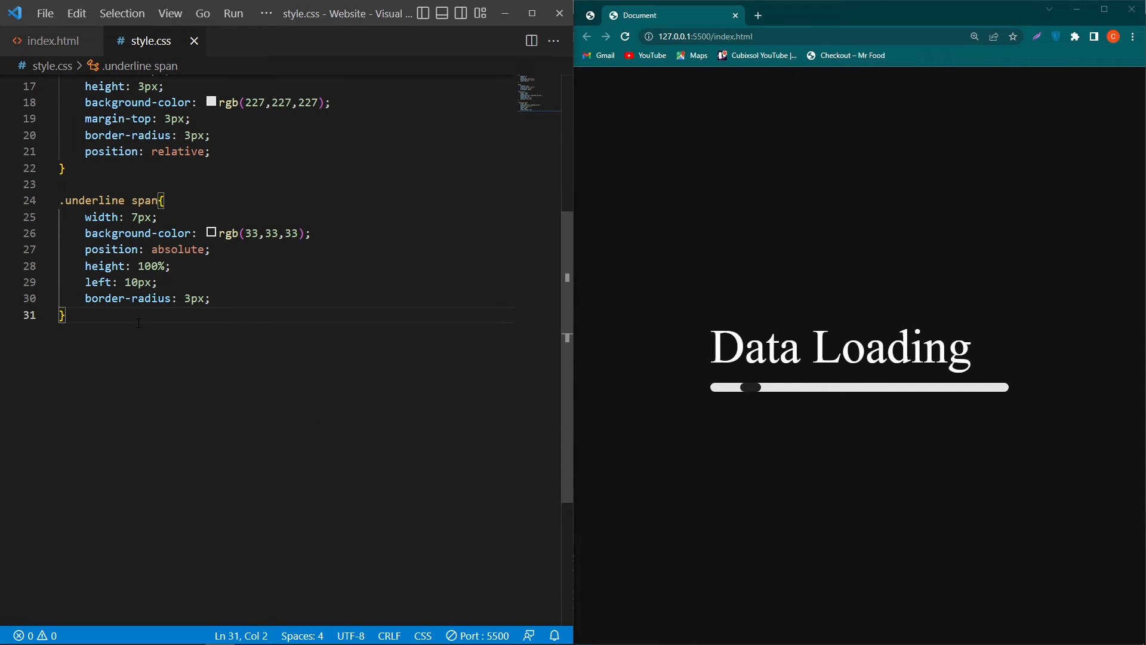
type("@ke")
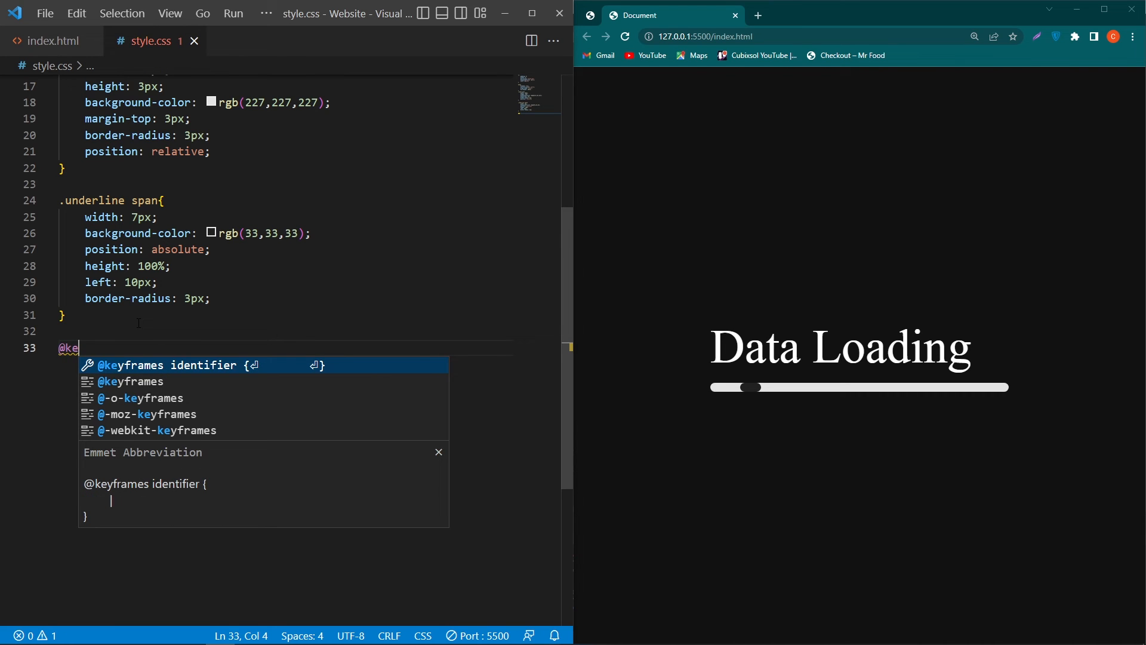
key("Tab")
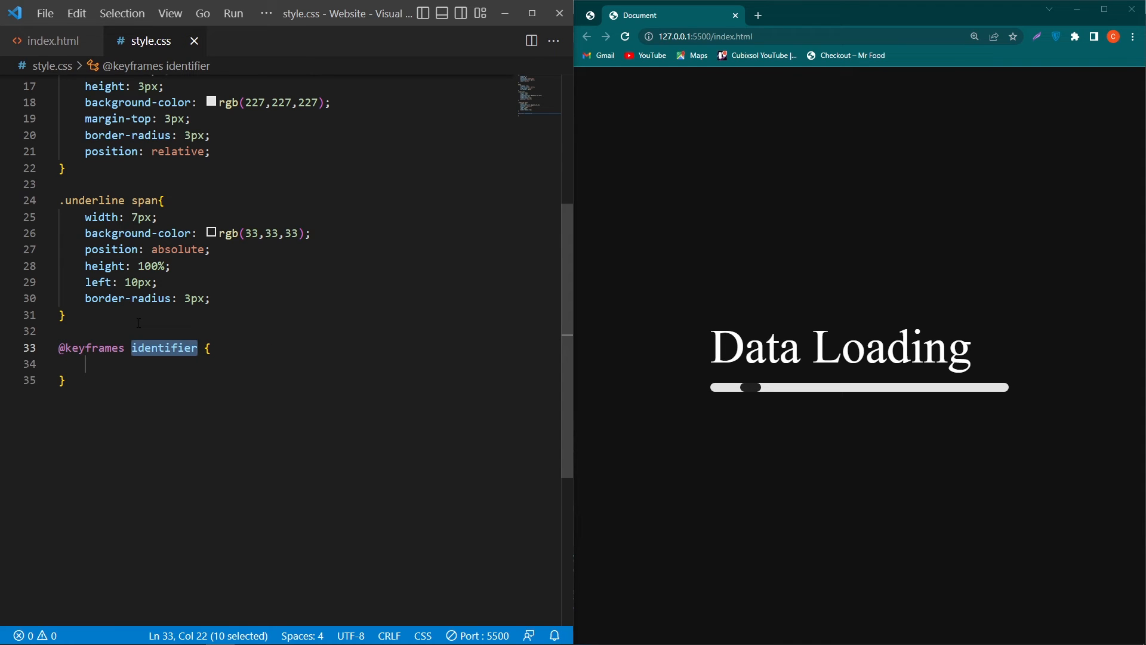
type("moving")
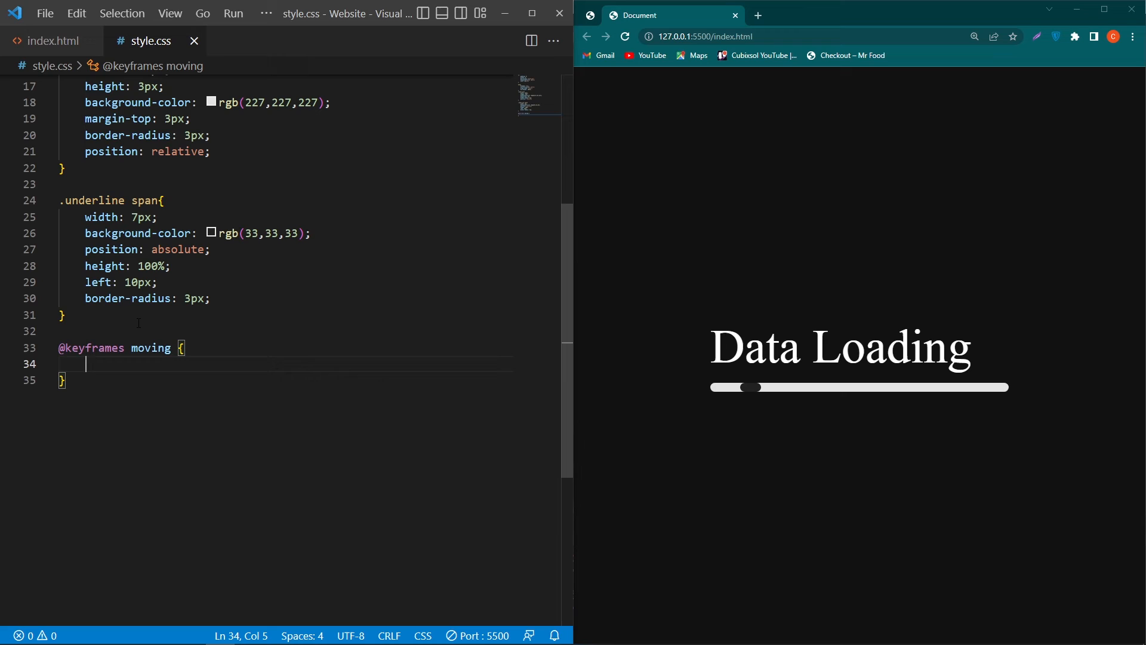
type("0")
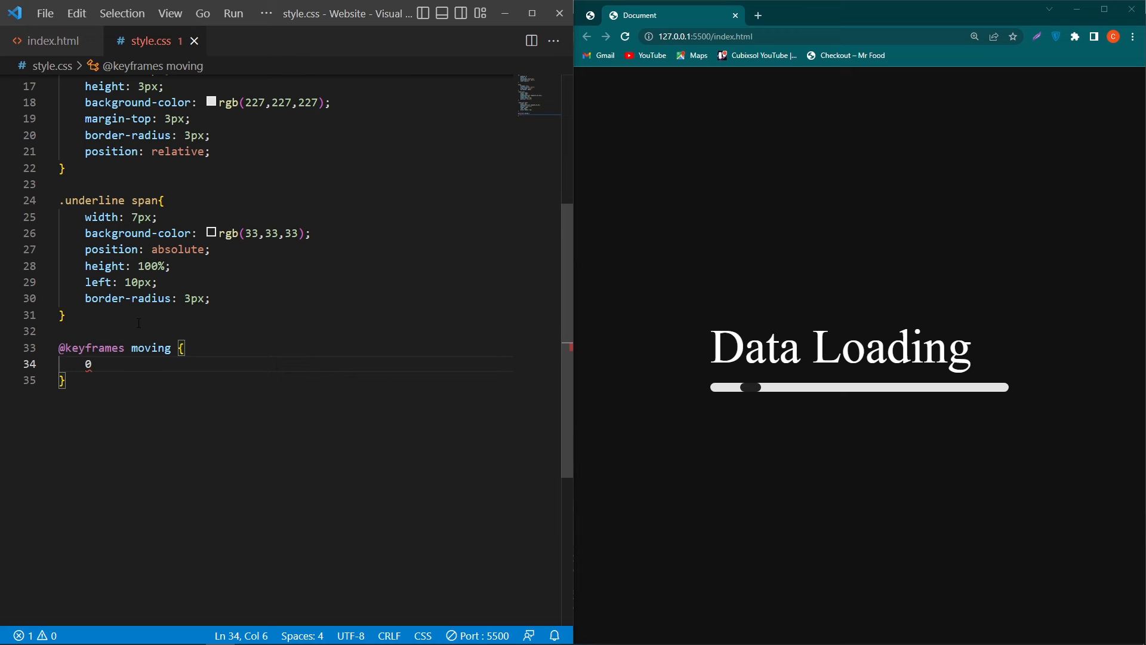
type("%{")
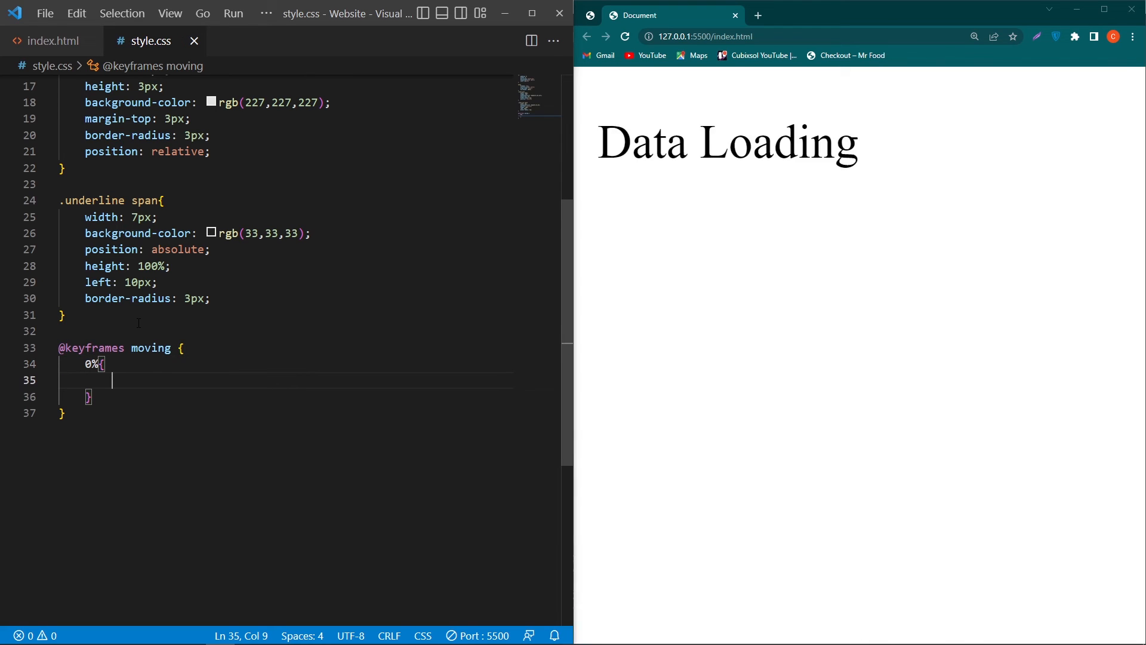
type("left: ;")
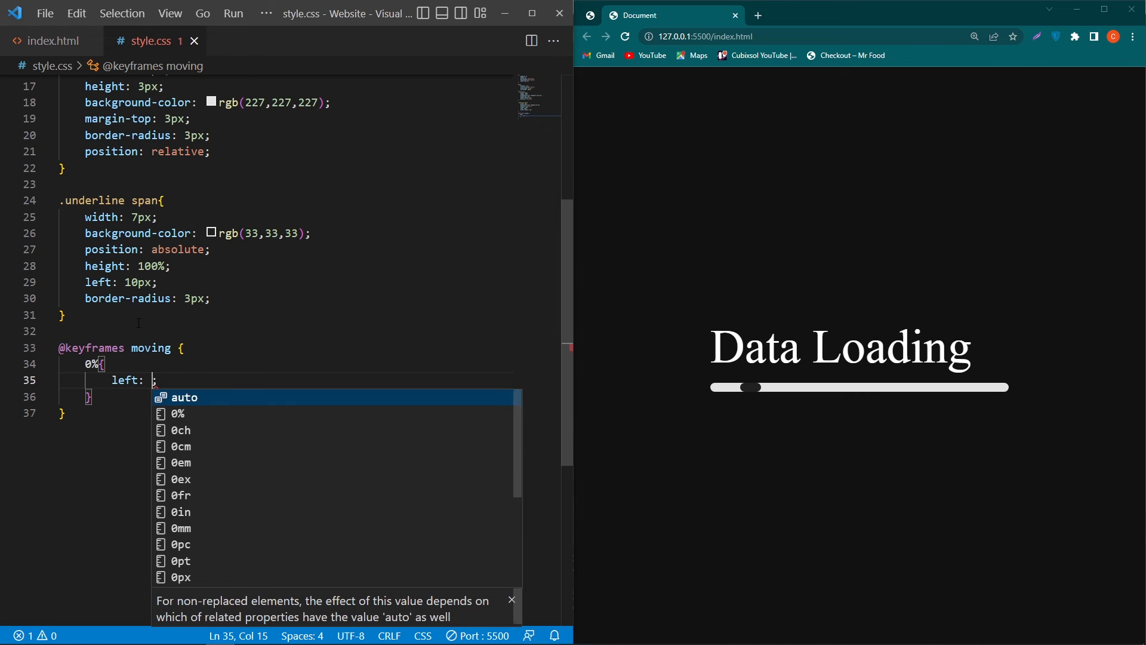
type("-20px")
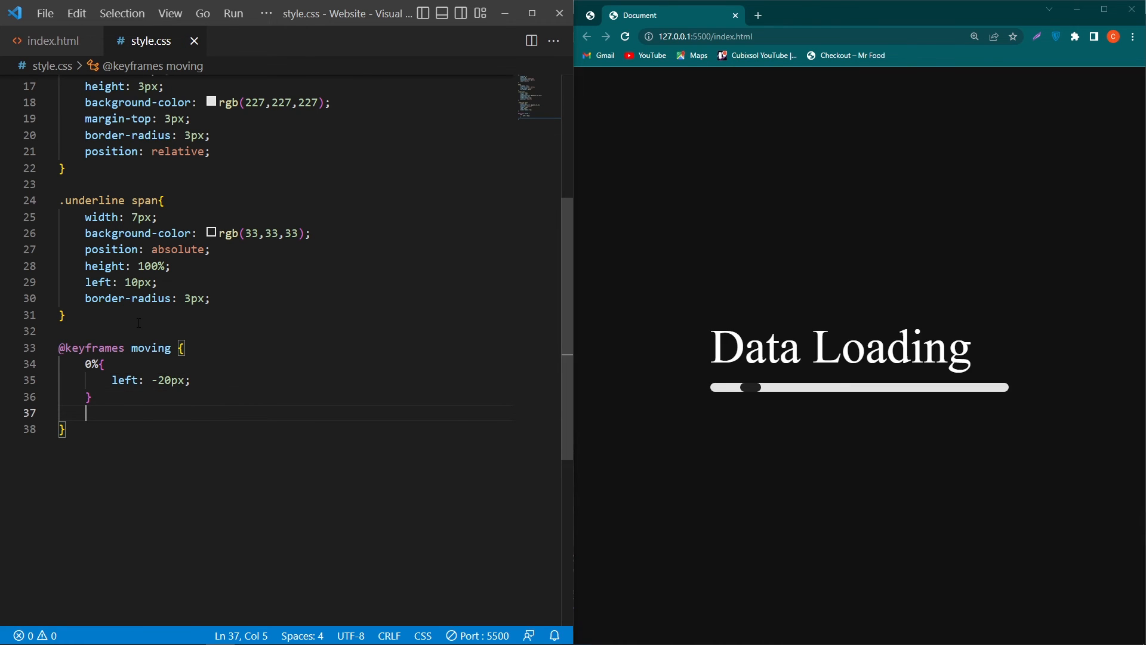
type("100")
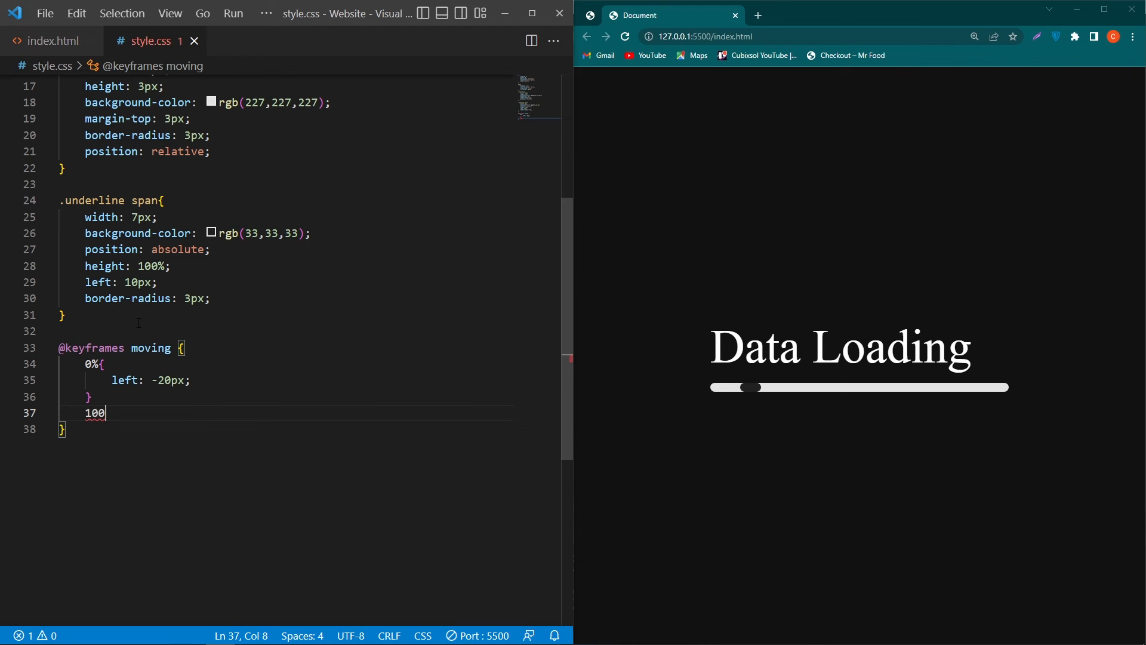
type("%{")
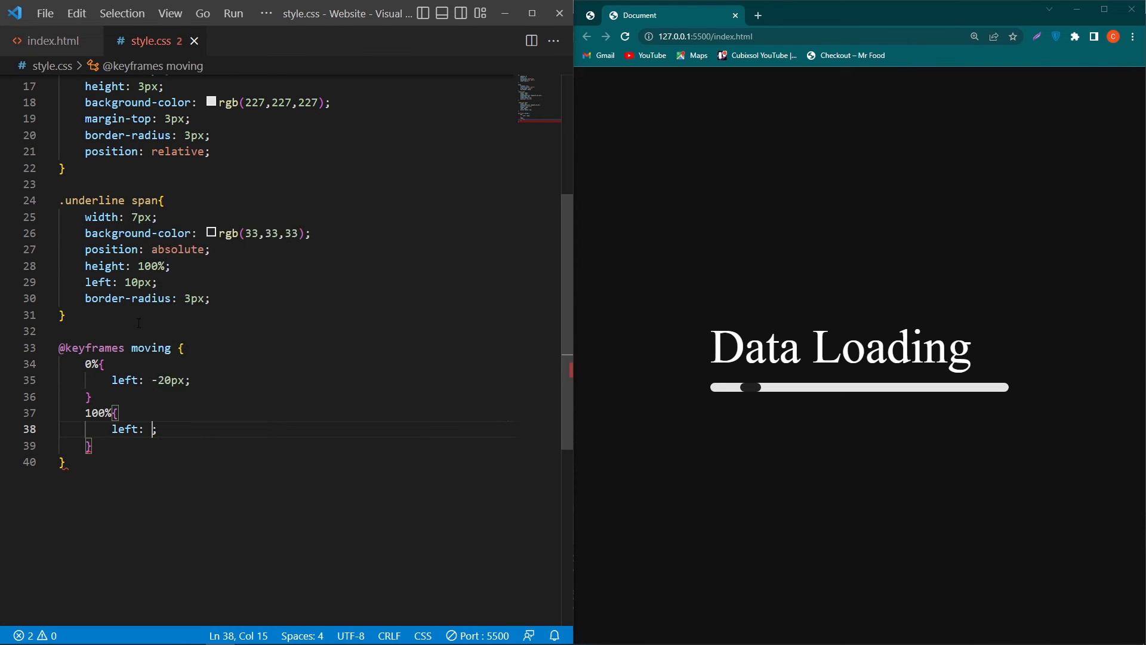
type("100%")
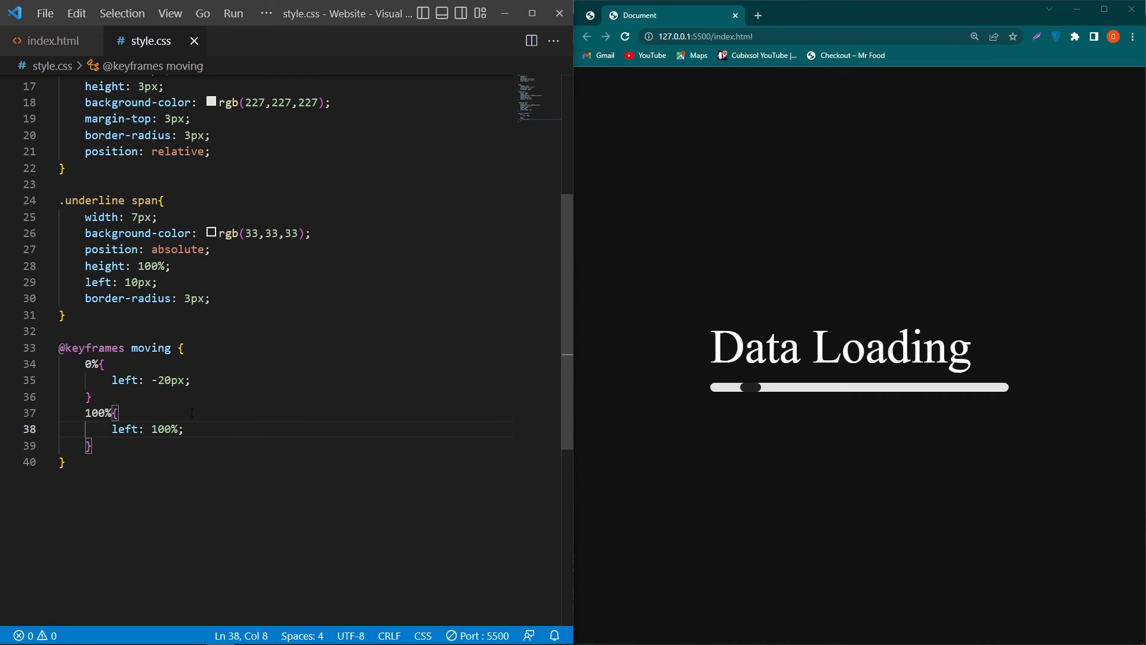
Step: Add animation: moving 2s linear infinite to the .underline span rule
key("enter")
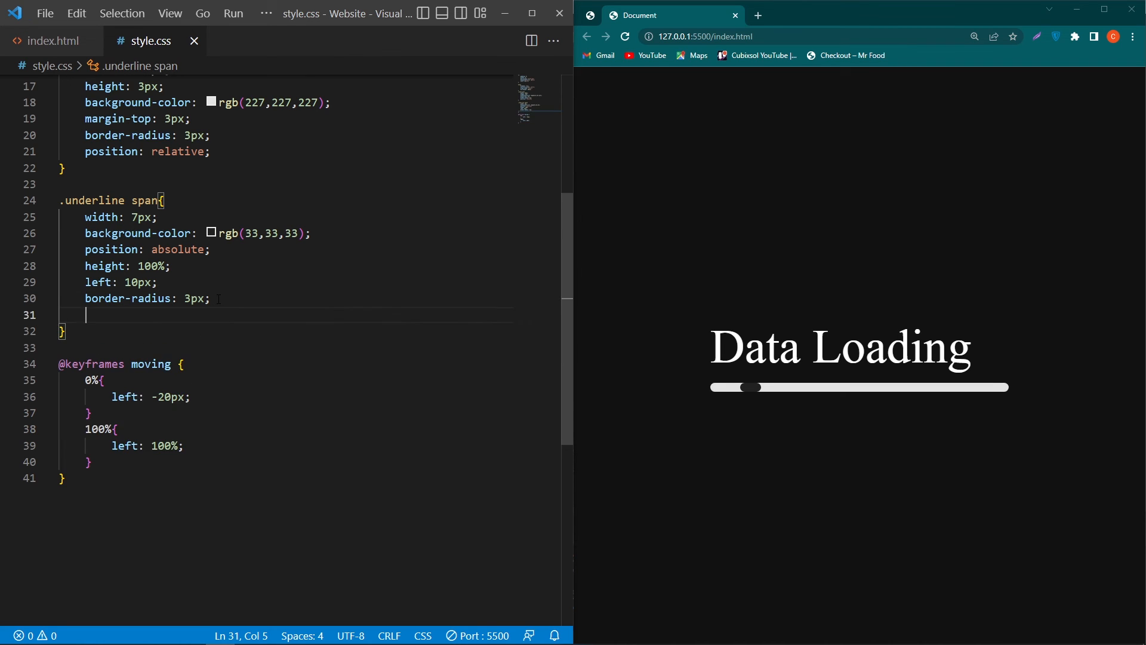
type("animation: ;")
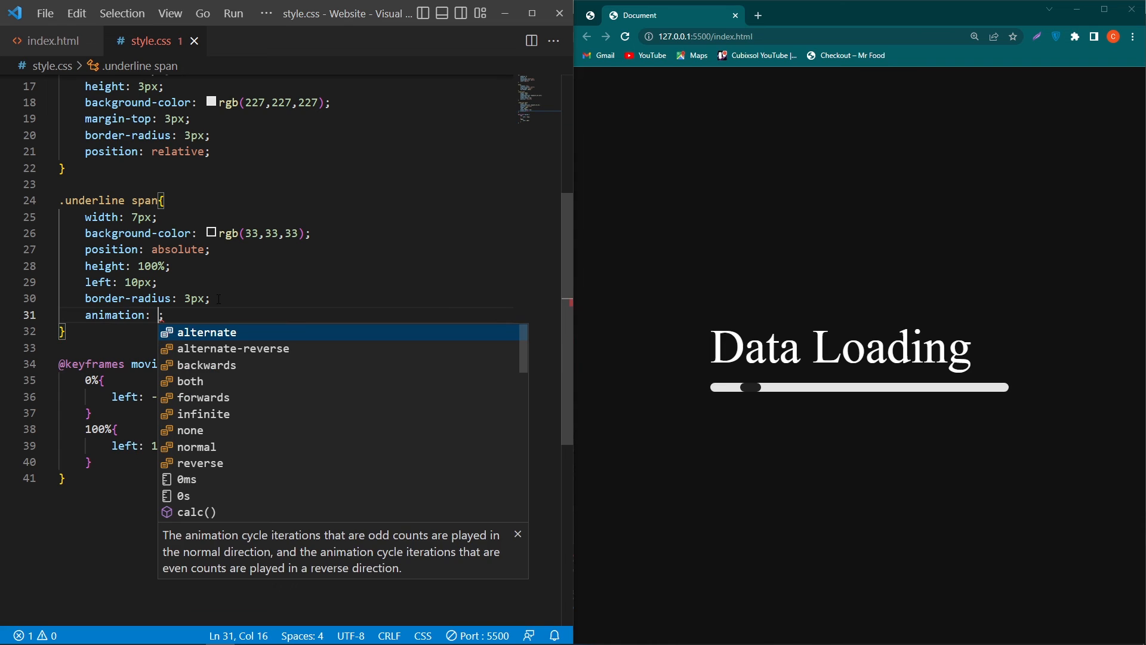
type("moving")
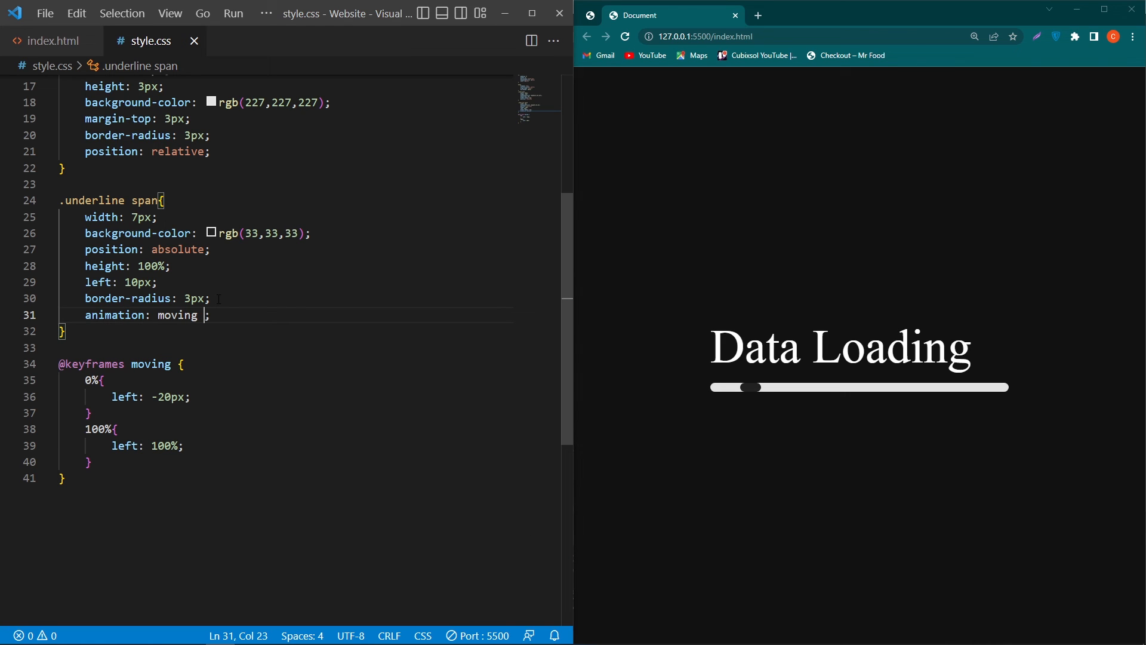
type("2s linear")
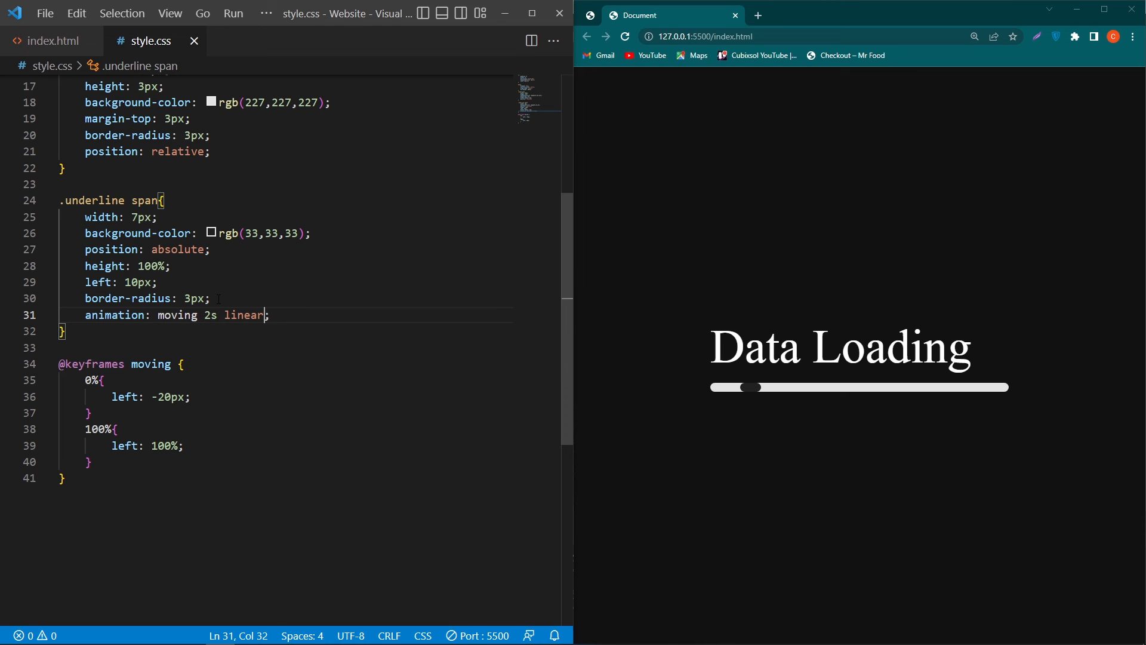
type("infinite")
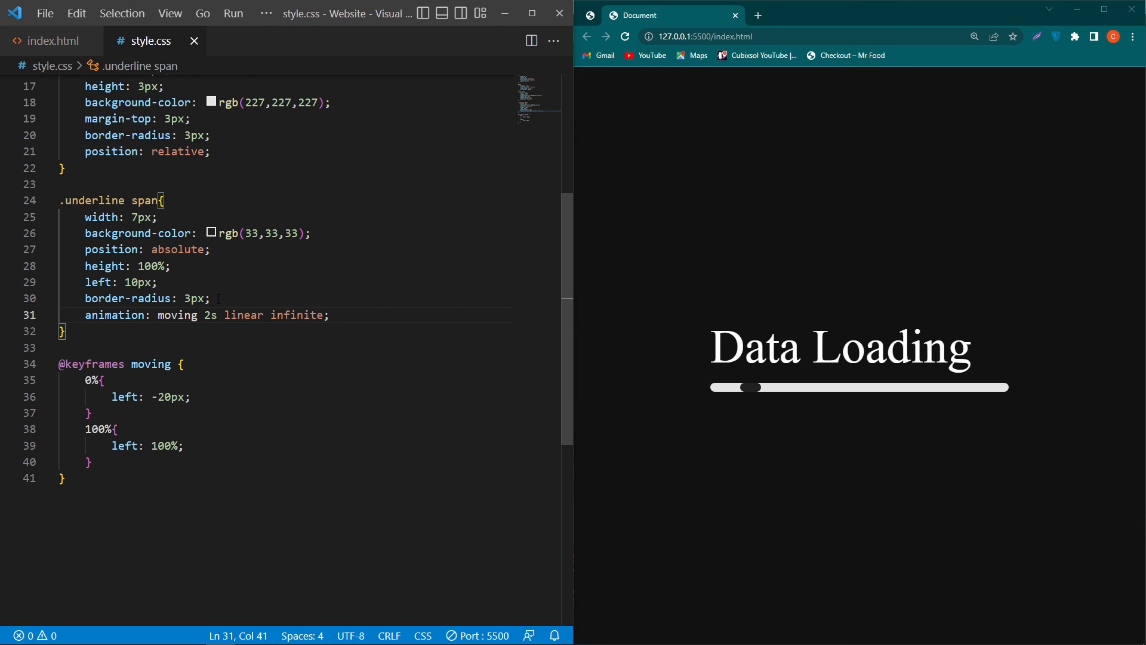
double_click(296, 315)
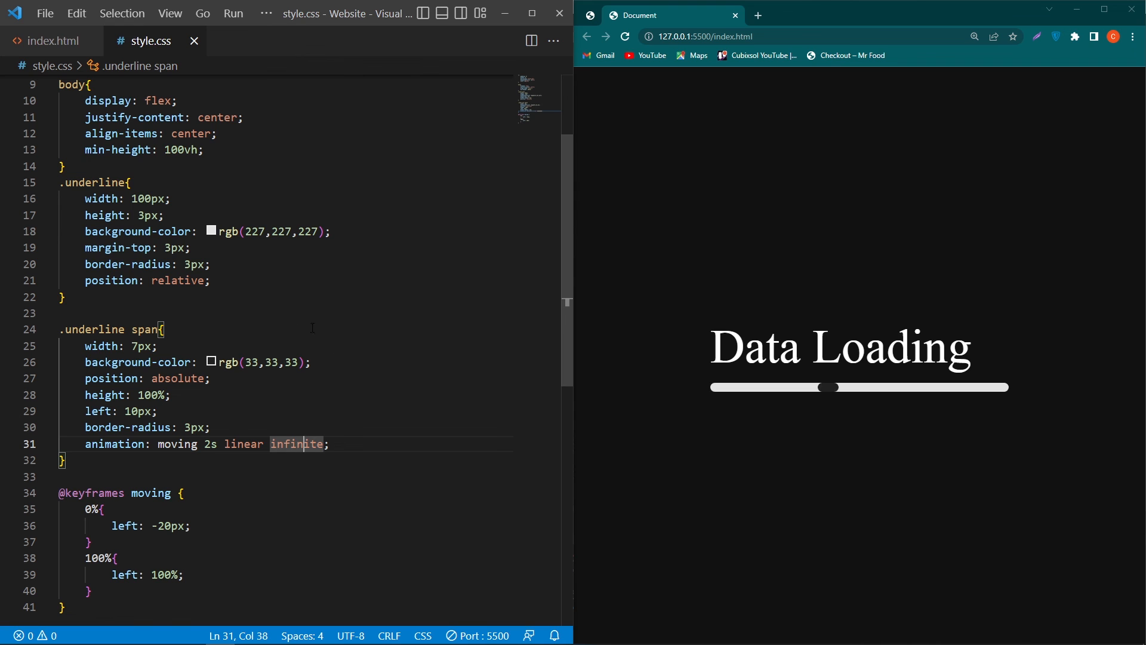
Step: Add overflow: hidden to the .underline rule and view the page full screen
type("overflow: ;")
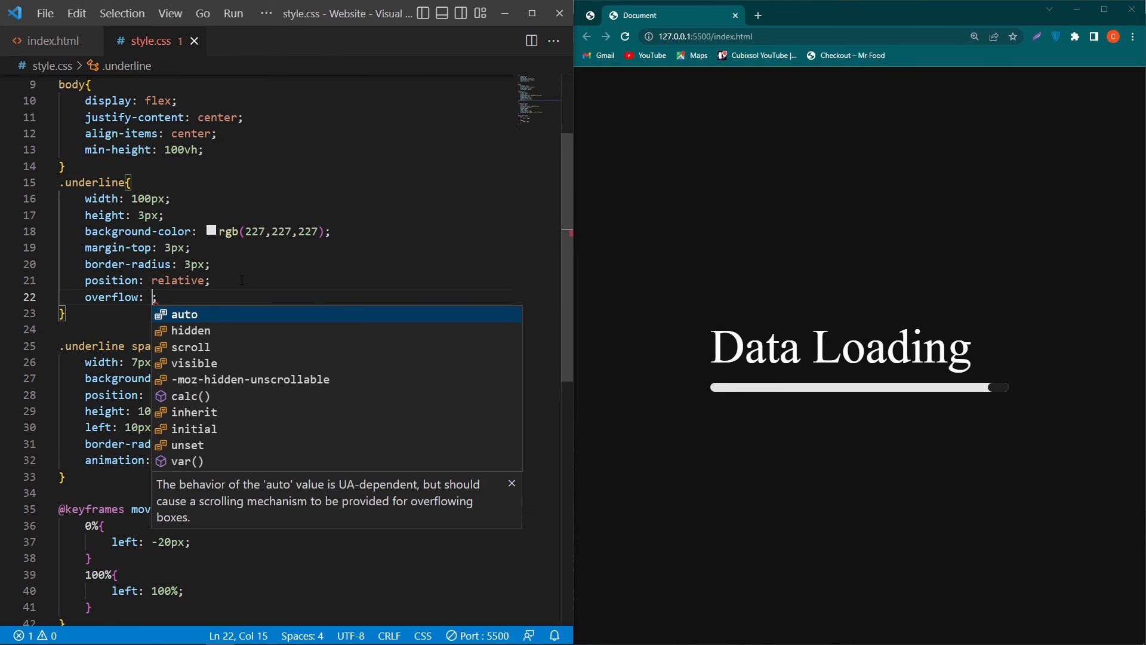
type("hidden")
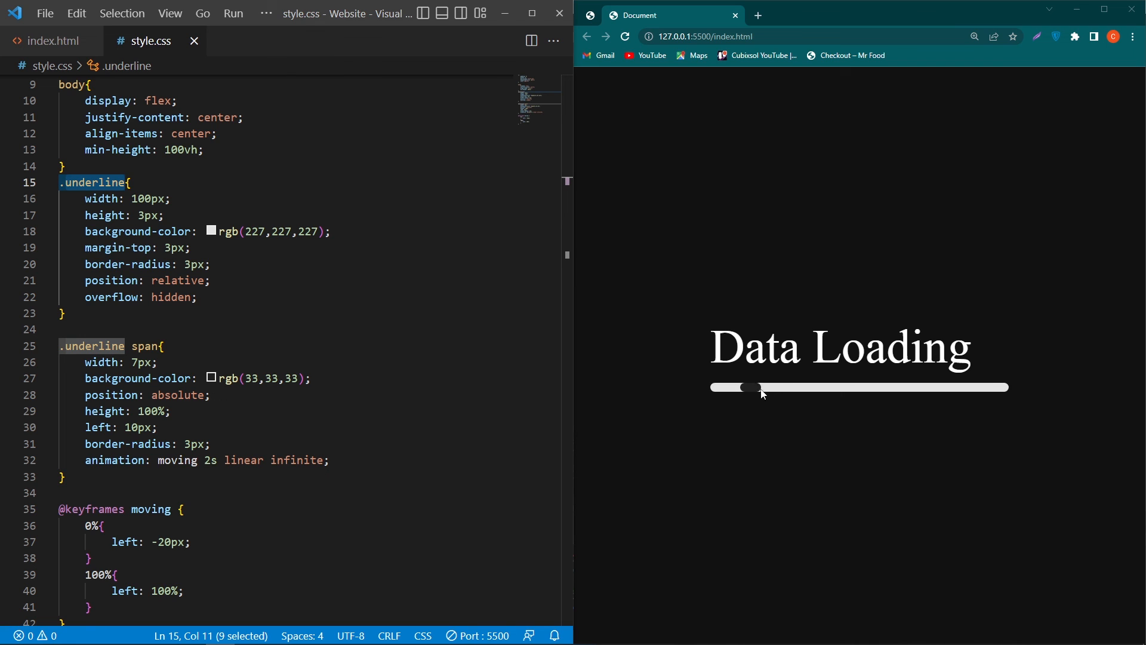
mouse_move(930, 418)
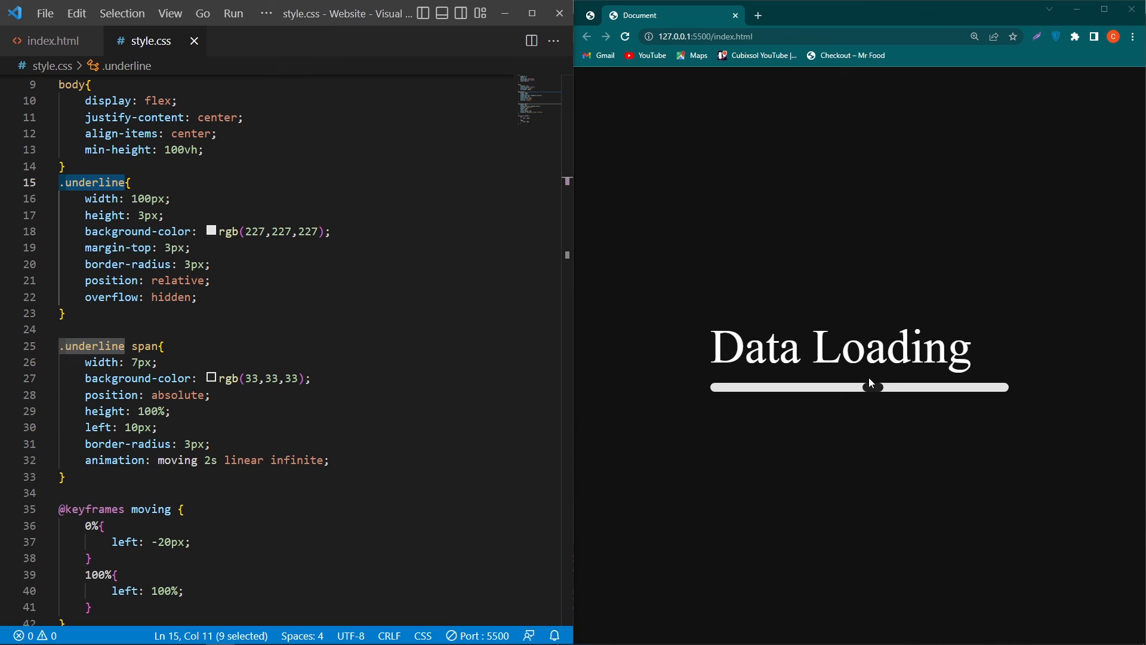
key("F11")
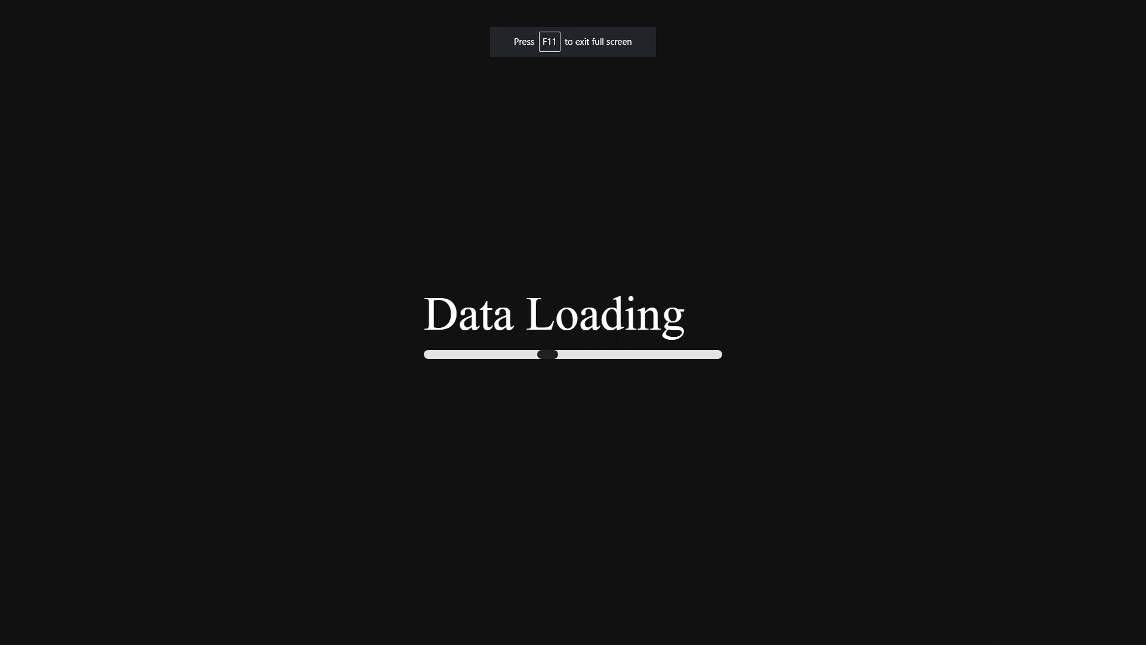